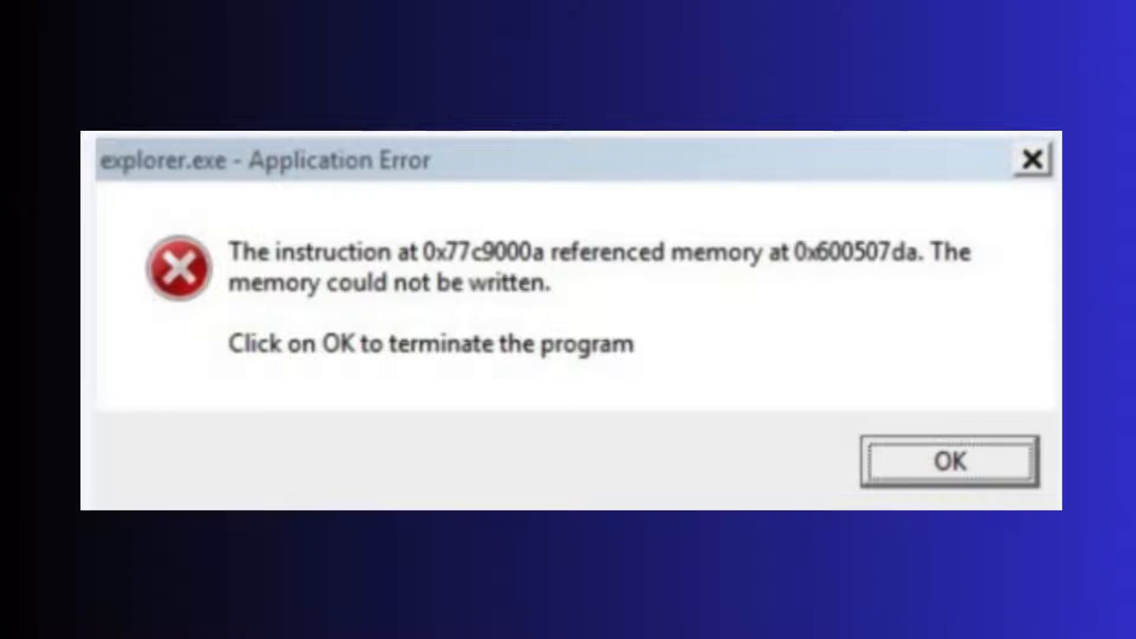
Step: Launch Command Prompt as administrator from a cmd search and bring up the Notepad DISM command notes
{"action": "left_click", "coordinate": [950, 461]}
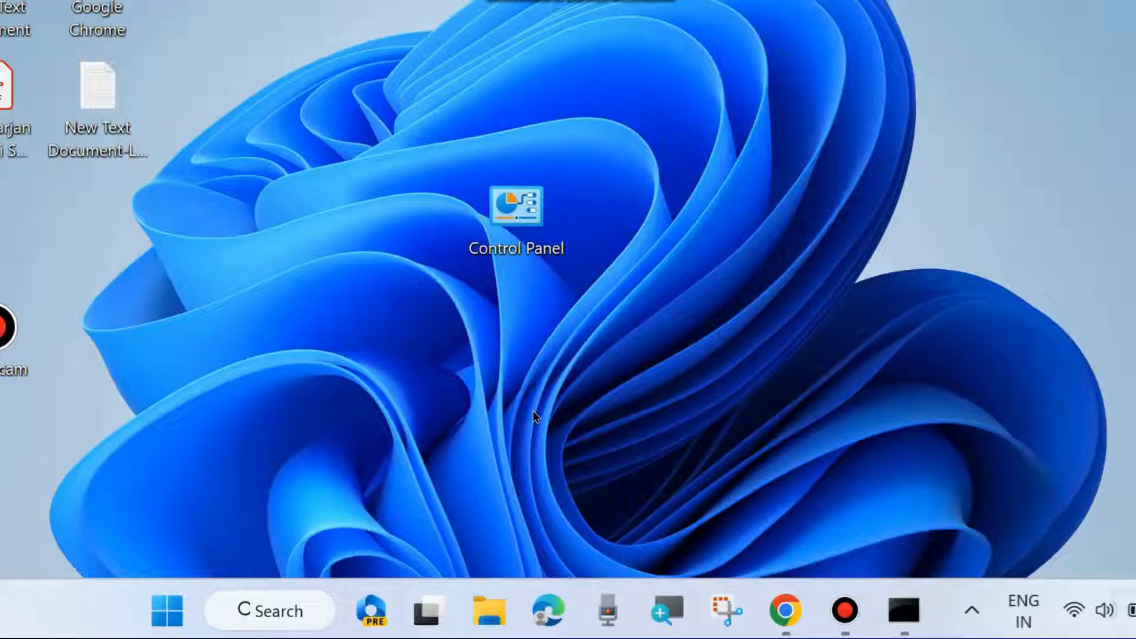
{"action": "mouse_move", "coordinate": [188, 519]}
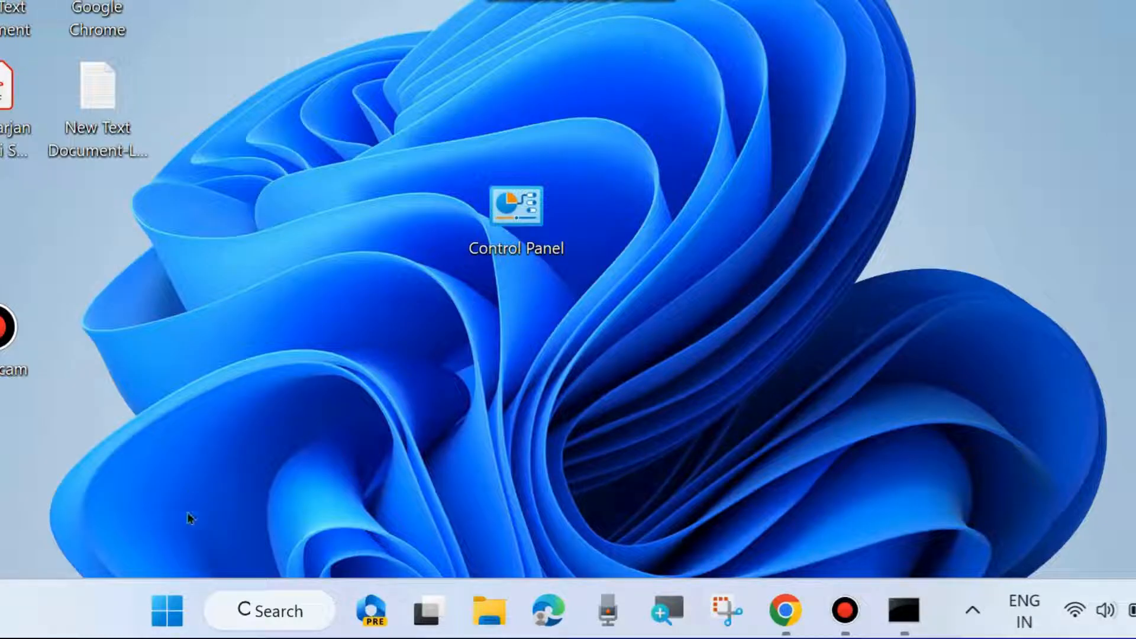
{"action": "left_click", "coordinate": [269, 611]}
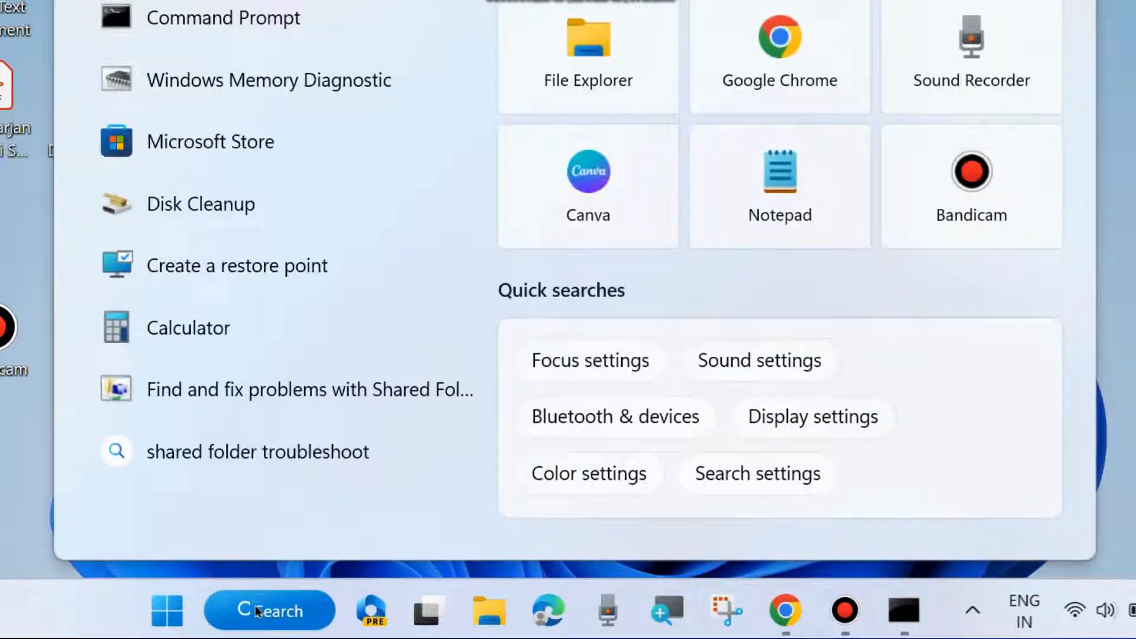
{"action": "type", "text": "cmd"}
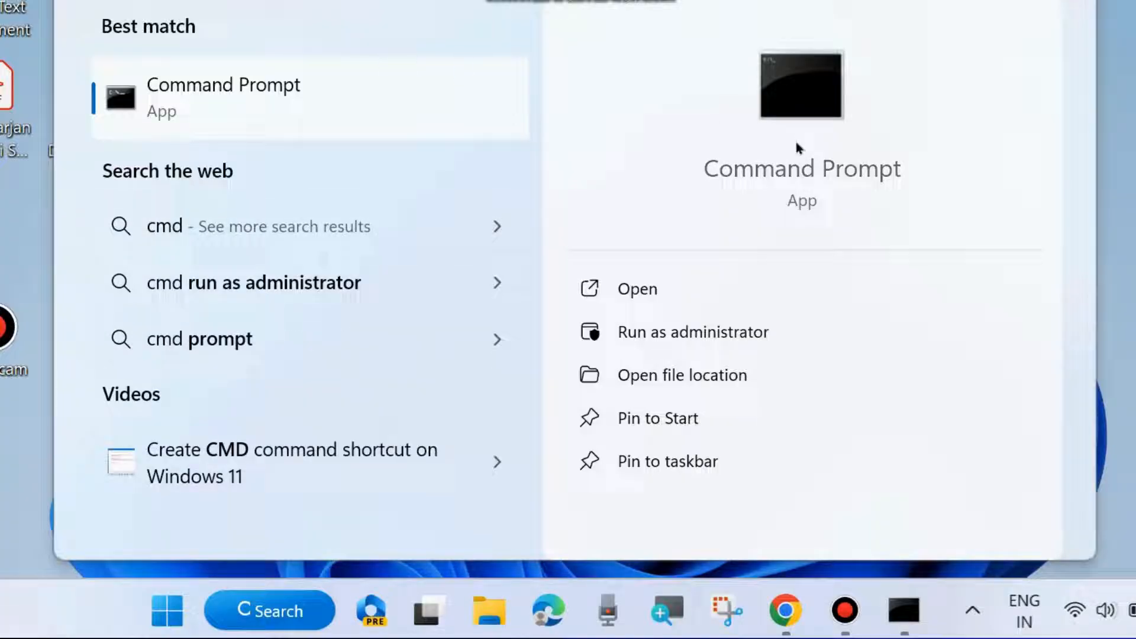
{"action": "mouse_move", "coordinate": [692, 332]}
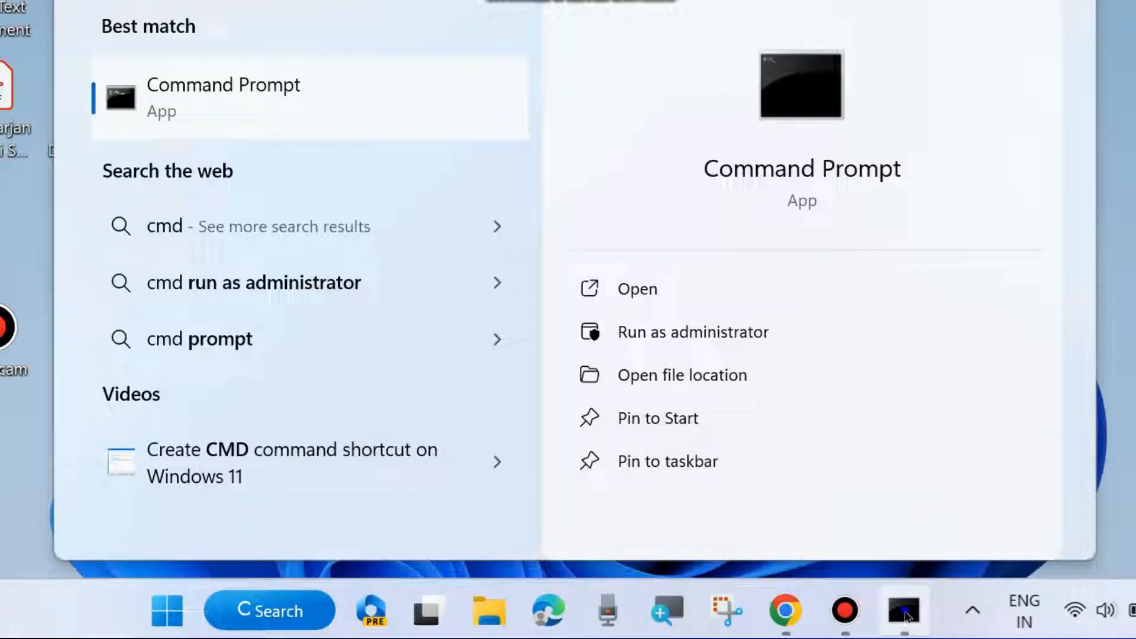
{"action": "left_click", "coordinate": [693, 332]}
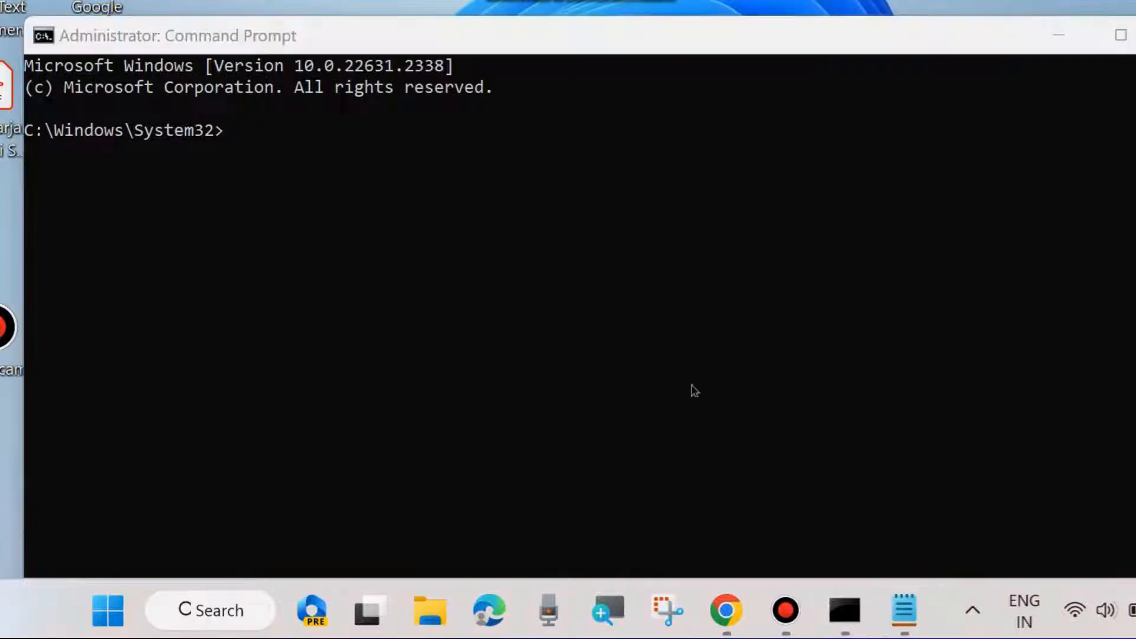
{"action": "mouse_move", "coordinate": [493, 347]}
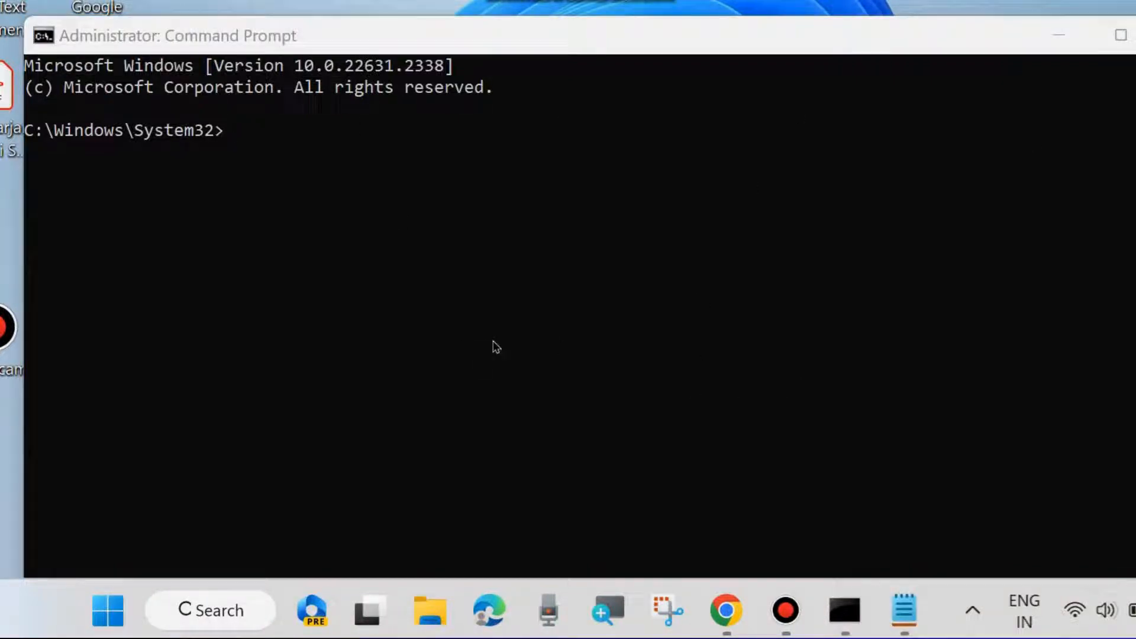
{"action": "left_click", "coordinate": [903, 610]}
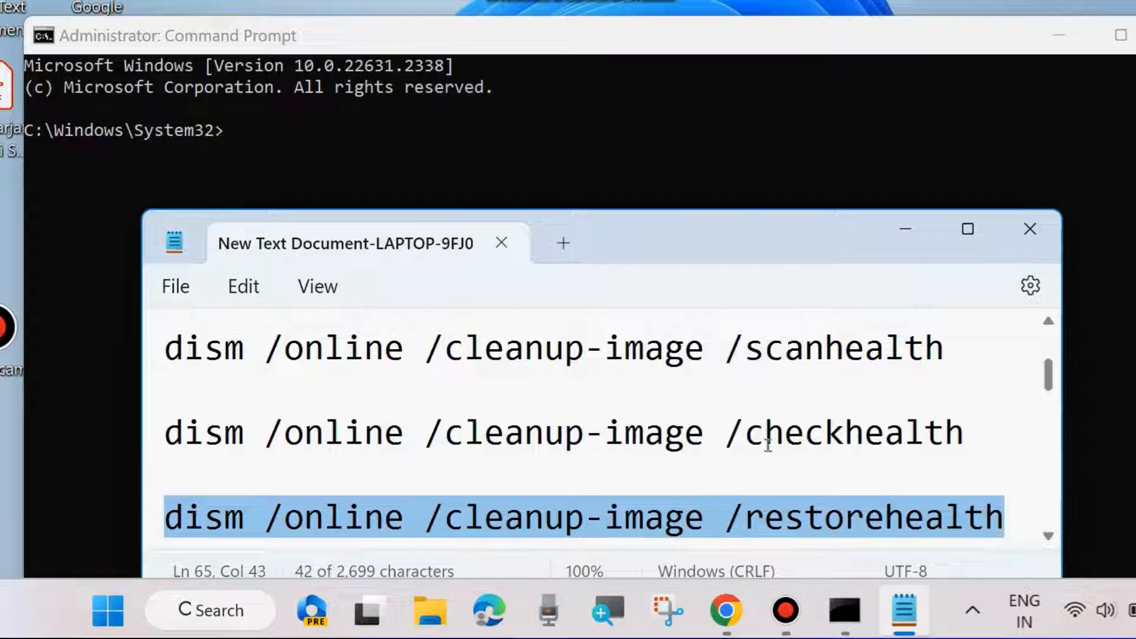
{"action": "mouse_move", "coordinate": [231, 146]}
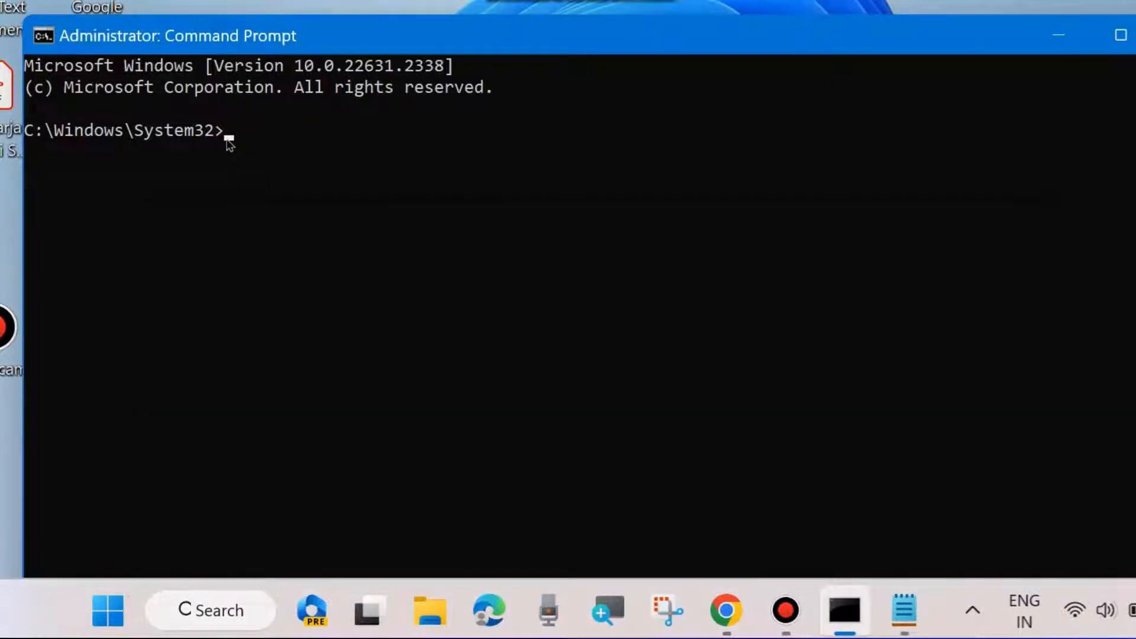
Step: Enter sfc /scannow in the admin prompt, then minimize Command Prompt and Notepad
{"action": "type", "text": "sfc"}
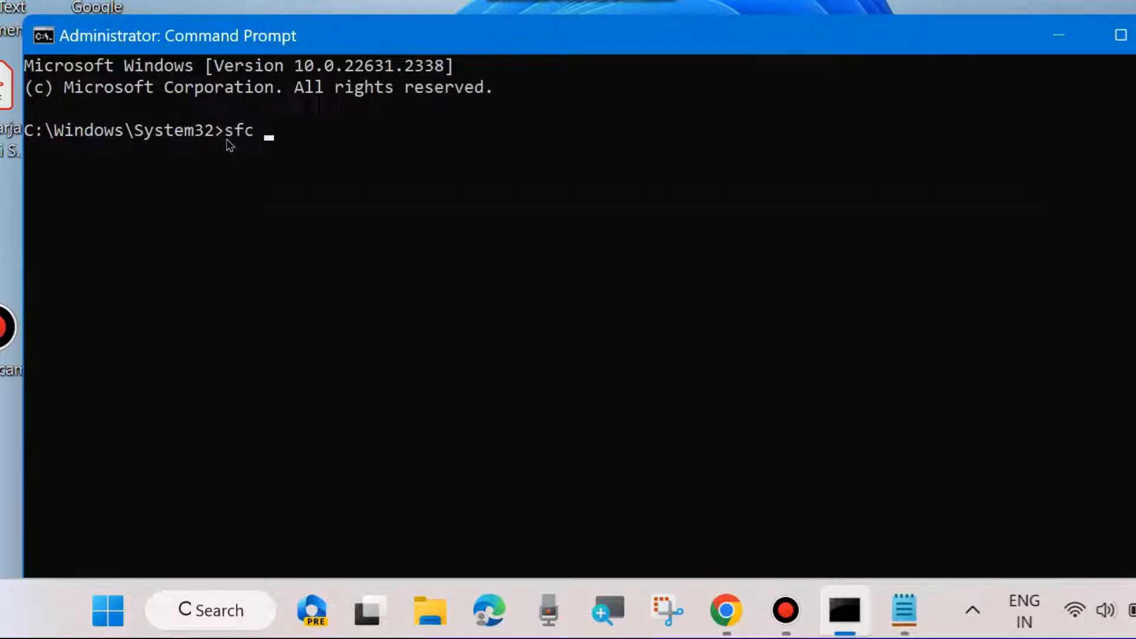
{"action": "type", "text": "/sca"}
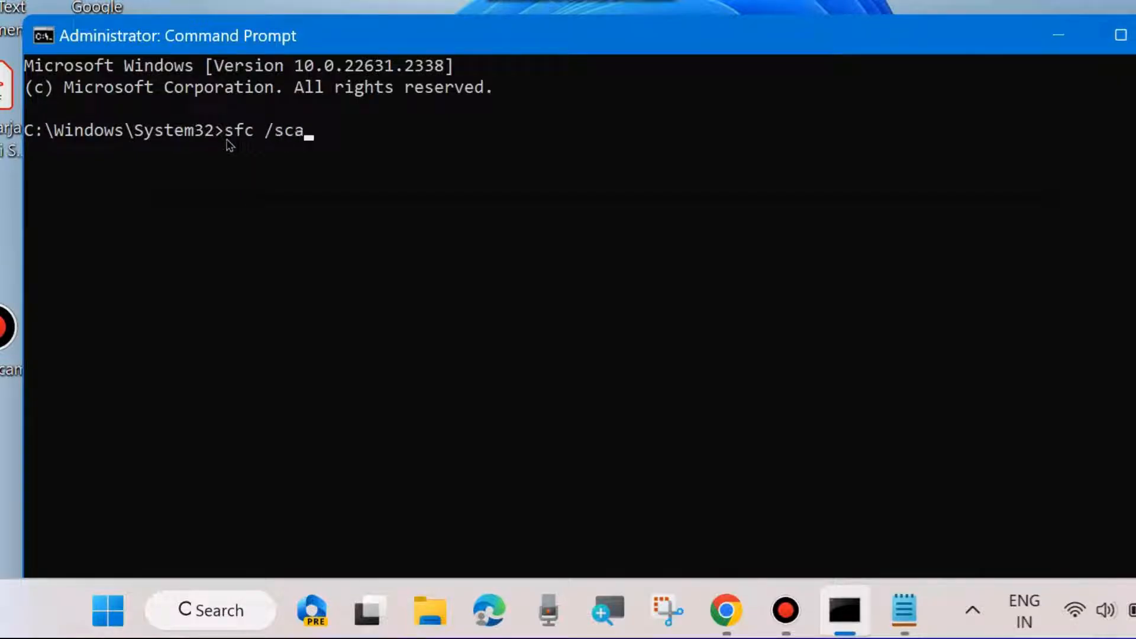
{"action": "type", "text": "nnow"}
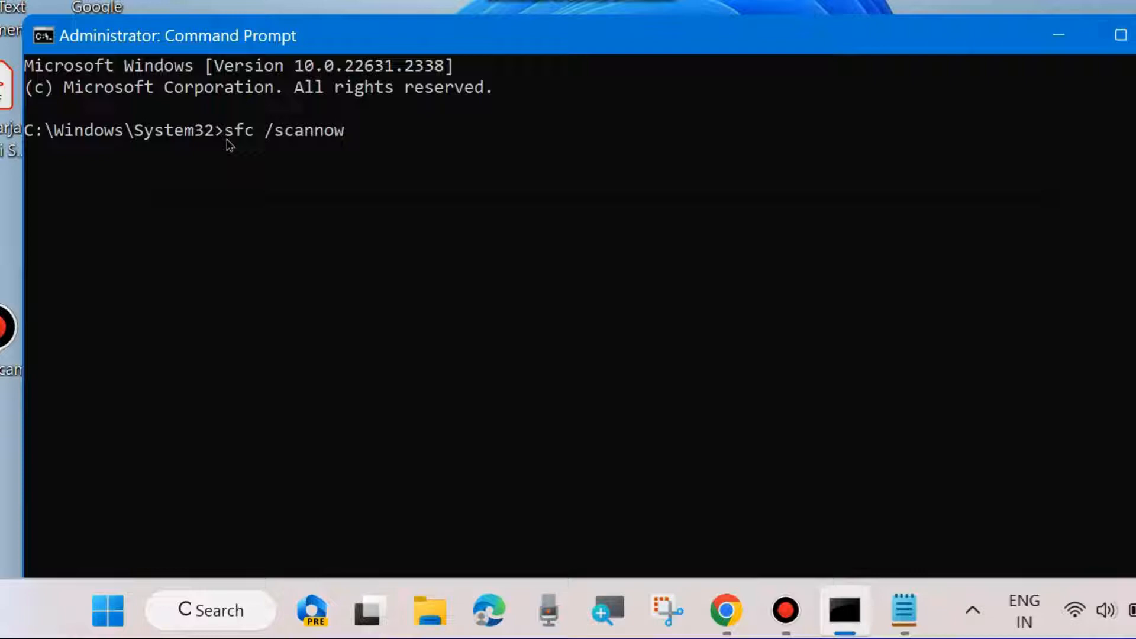
{"action": "mouse_move", "coordinate": [320, 157]}
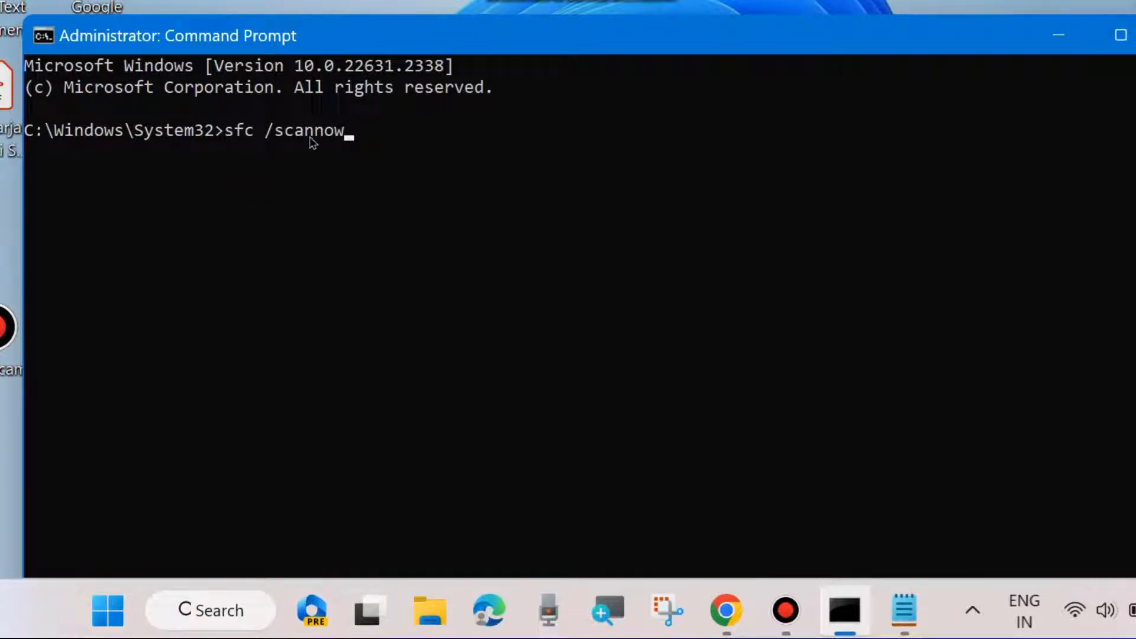
{"action": "mouse_move", "coordinate": [1042, 80]}
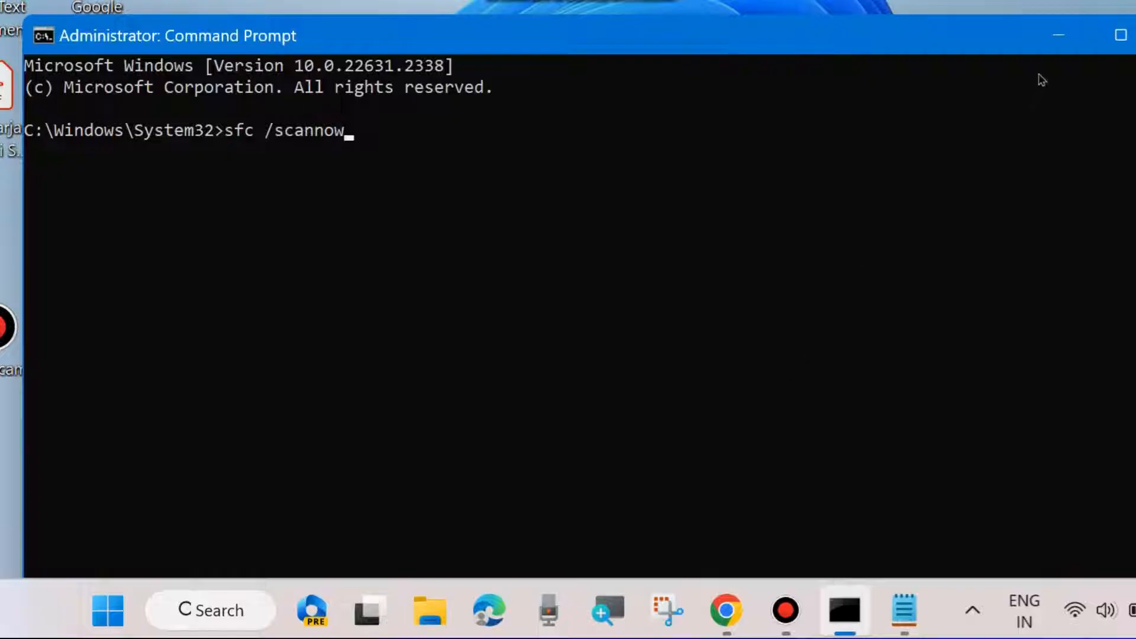
{"action": "left_click", "coordinate": [904, 610]}
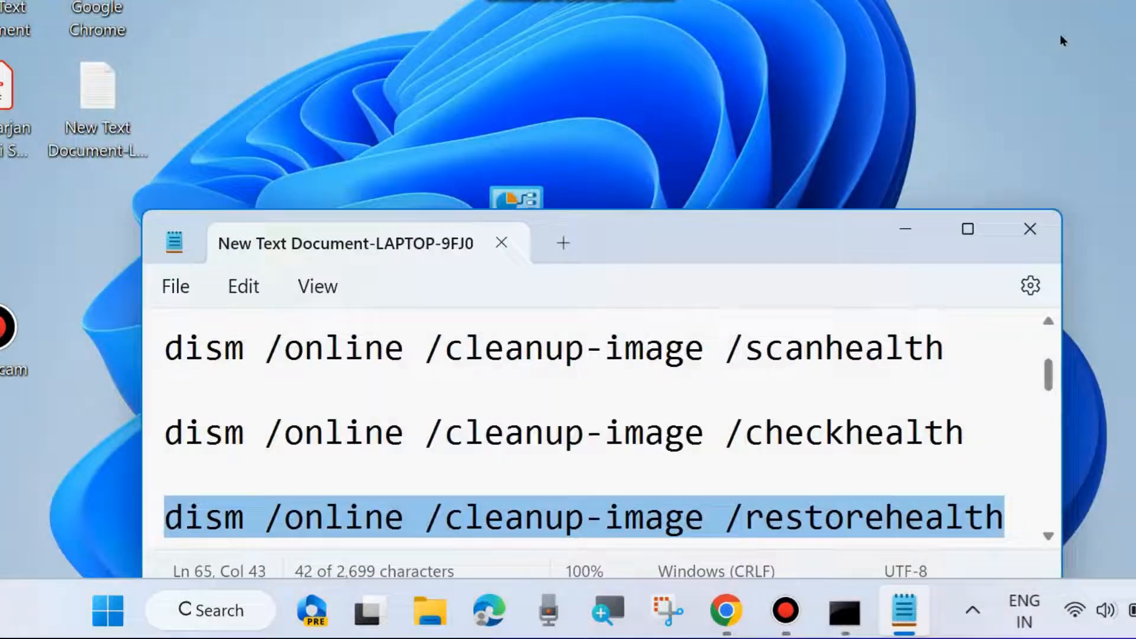
{"action": "left_click", "coordinate": [1029, 229]}
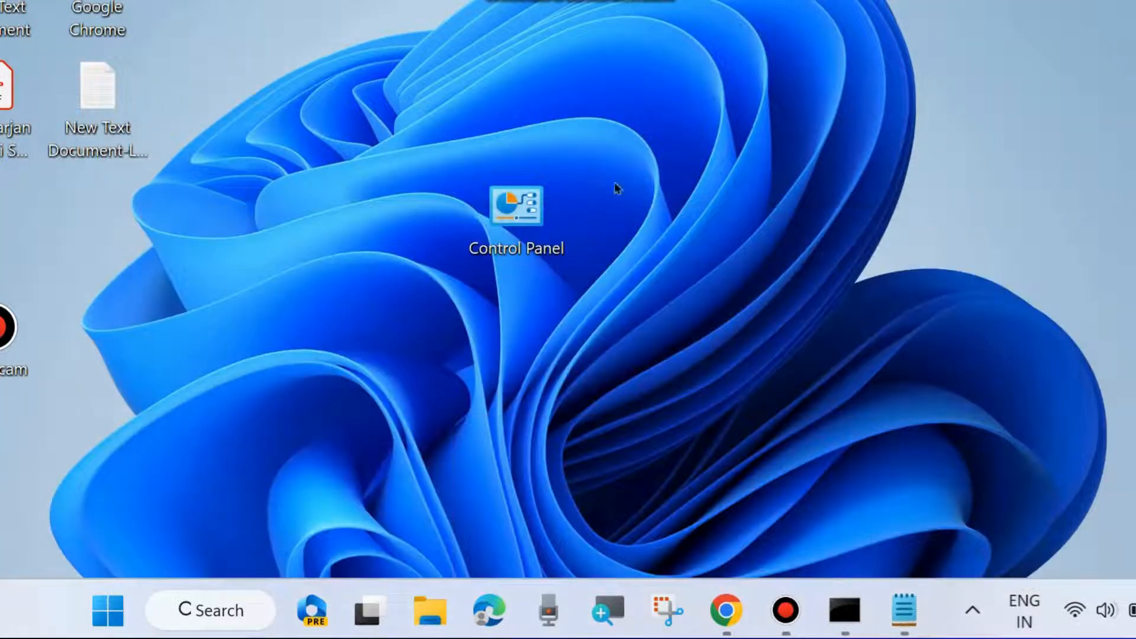
{"action": "mouse_move", "coordinate": [116, 591]}
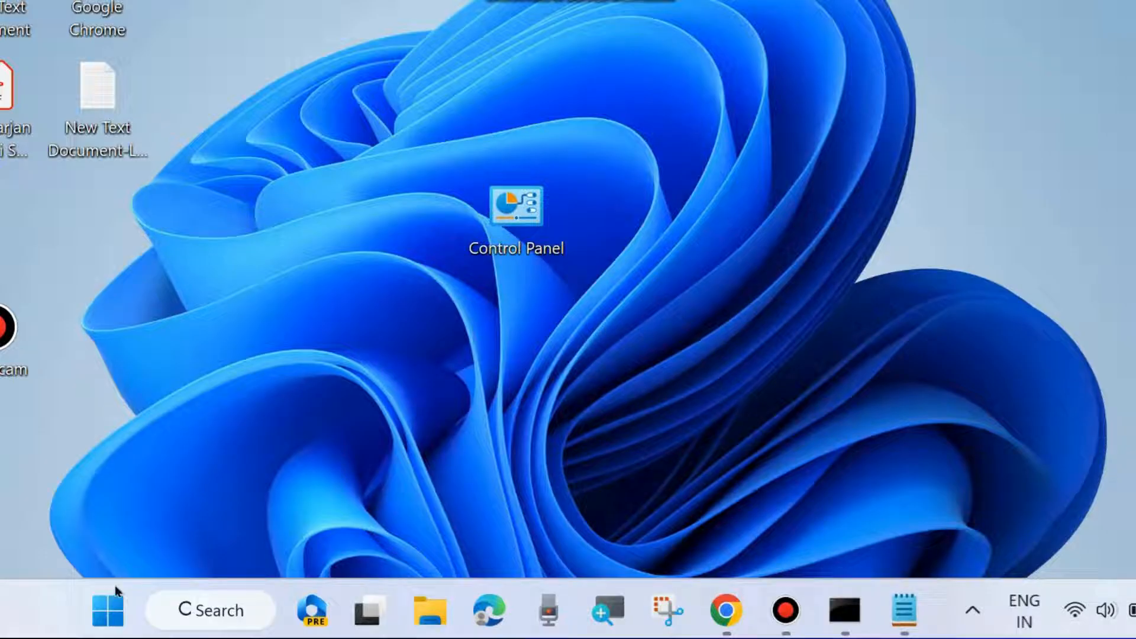
Step: Run msconfig from the Start quick-menu Run dialog to launch System Configuration
{"action": "right_click", "coordinate": [106, 610]}
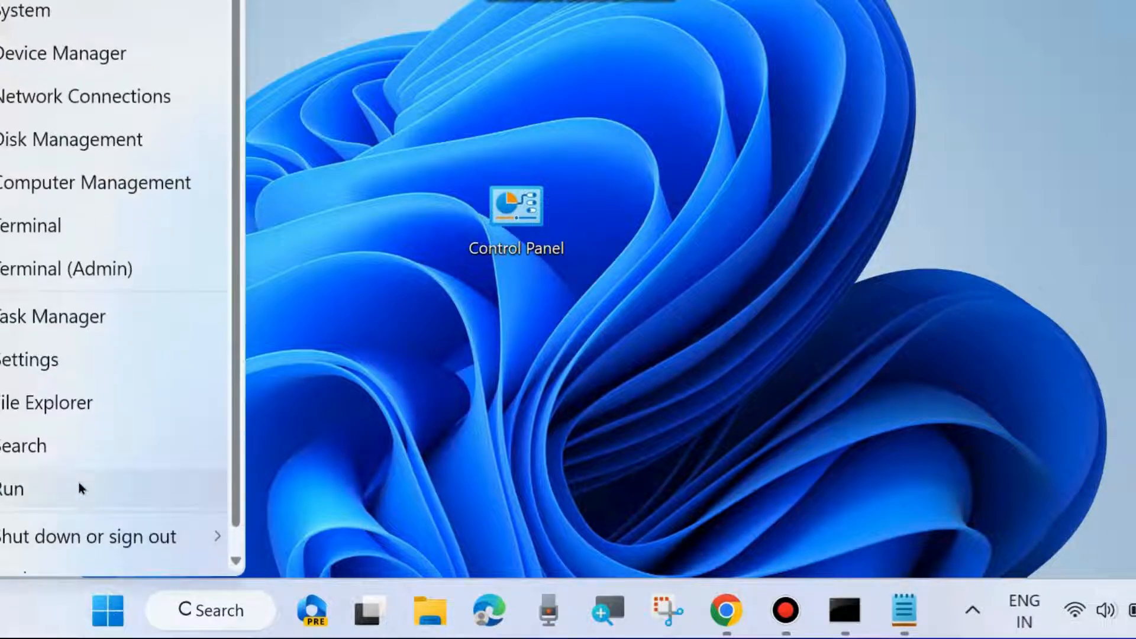
{"action": "left_click", "coordinate": [10, 488]}
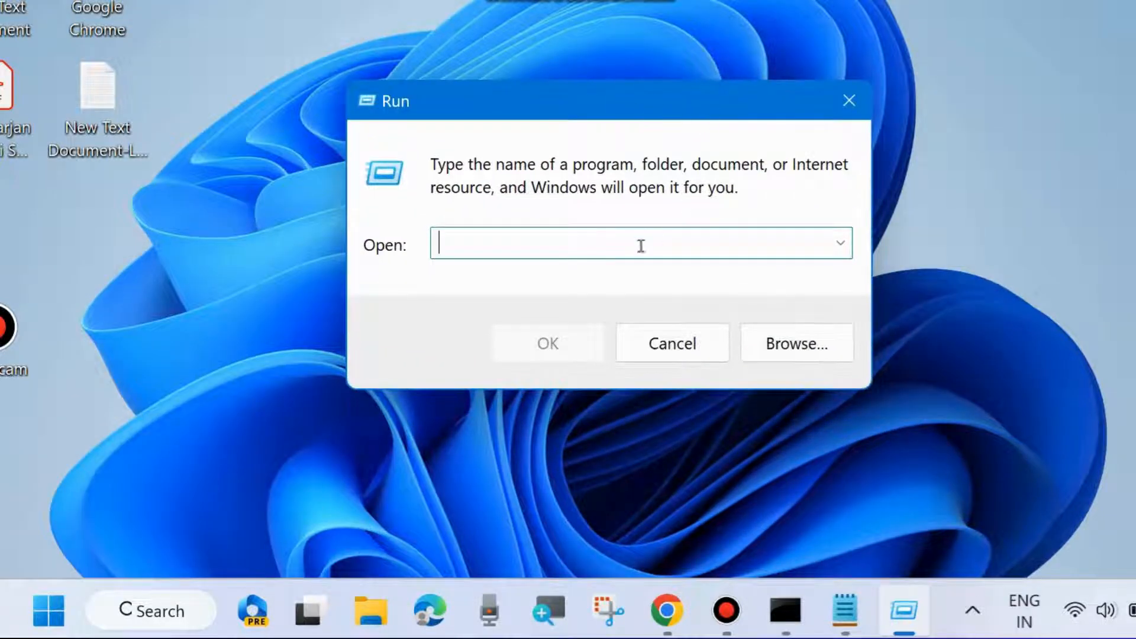
{"action": "type", "text": "msc"}
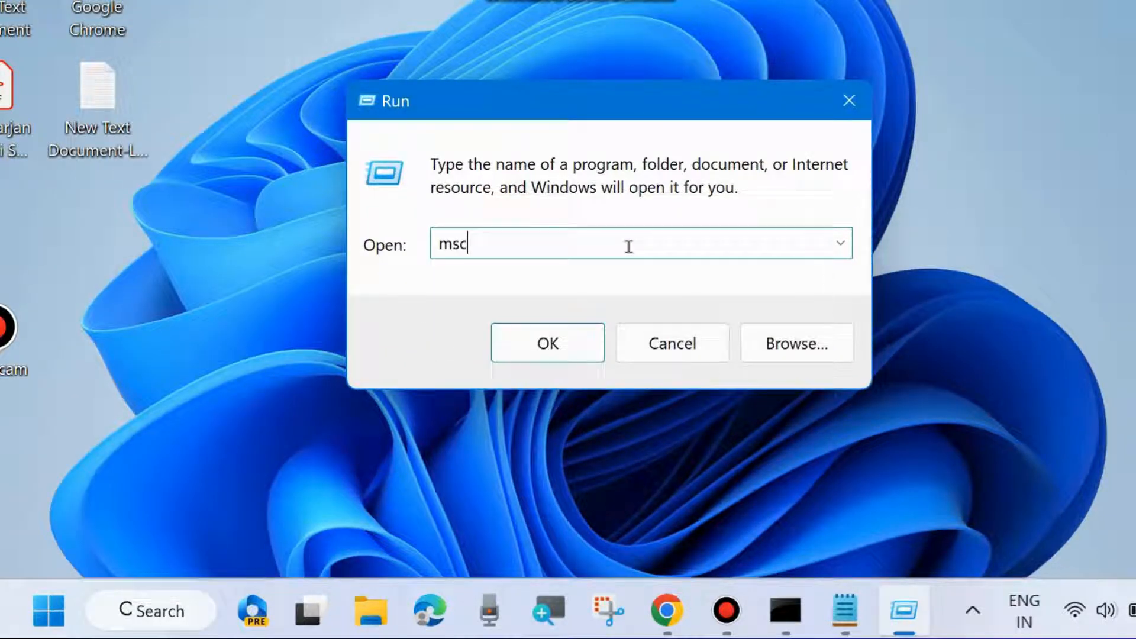
{"action": "type", "text": "onfig"}
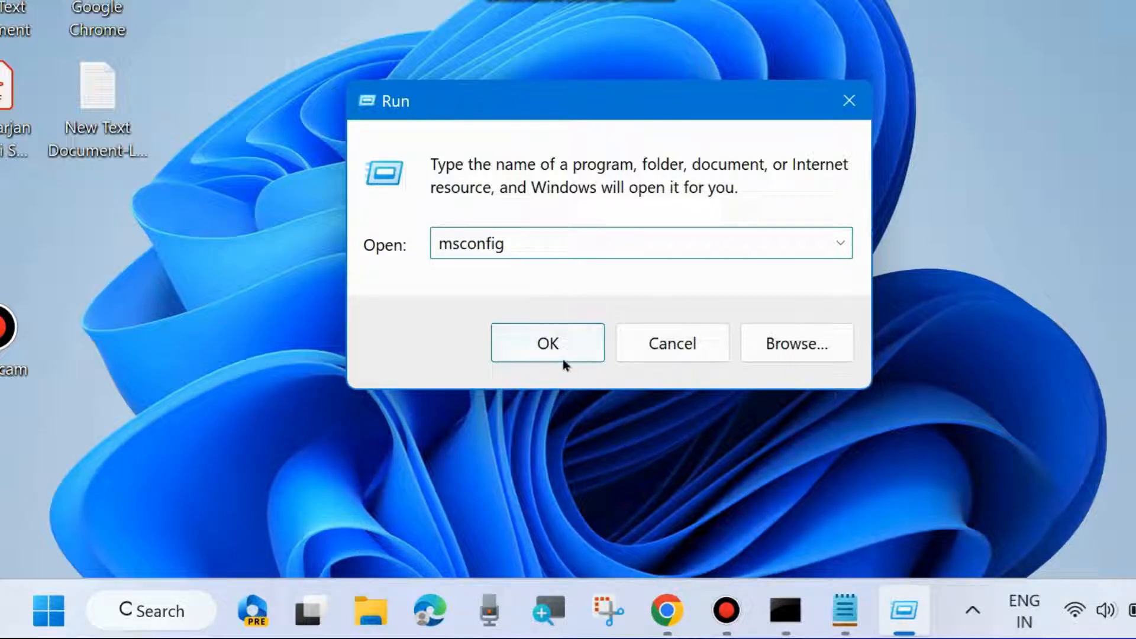
{"action": "left_click", "coordinate": [547, 343]}
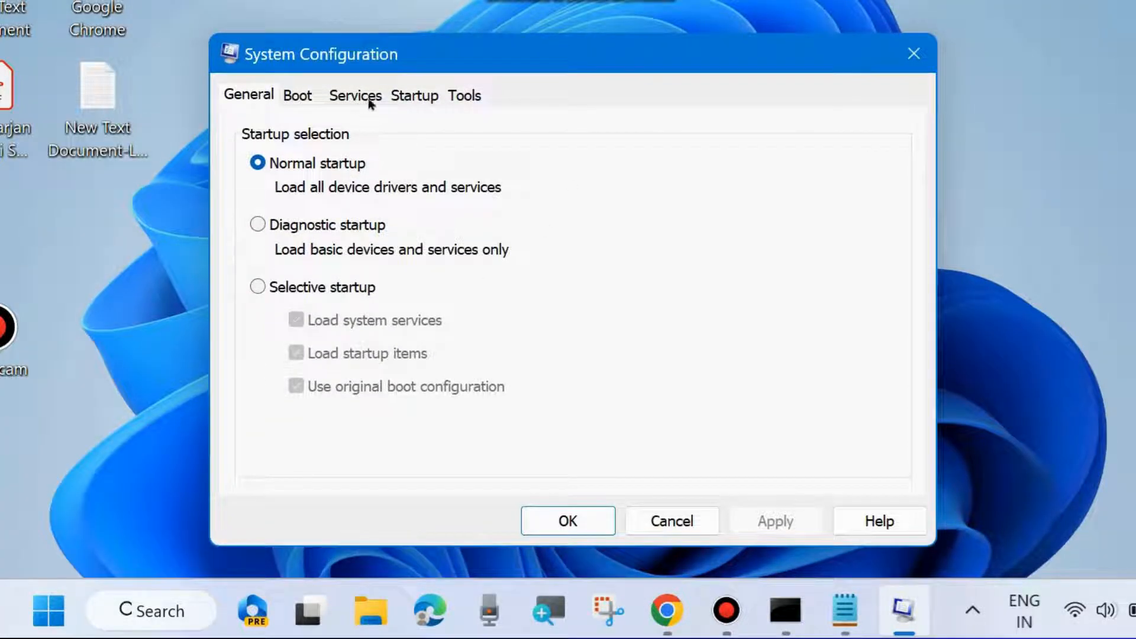
Step: On the Services tab hide all Microsoft services, then go to the Startup tab
{"action": "left_click", "coordinate": [355, 94]}
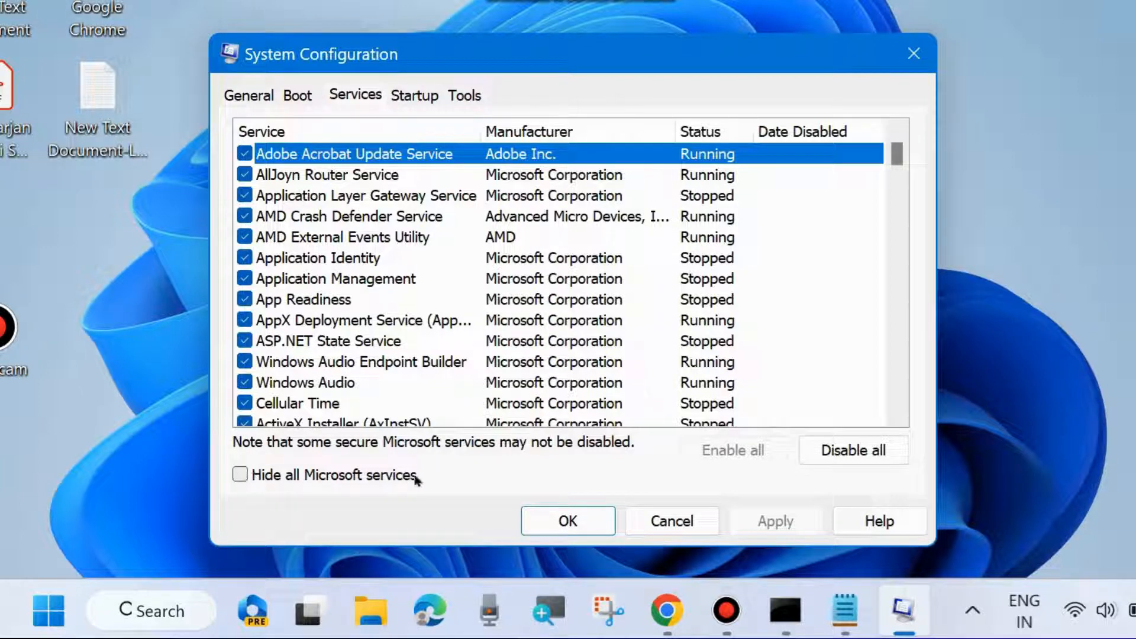
{"action": "left_click", "coordinate": [239, 475]}
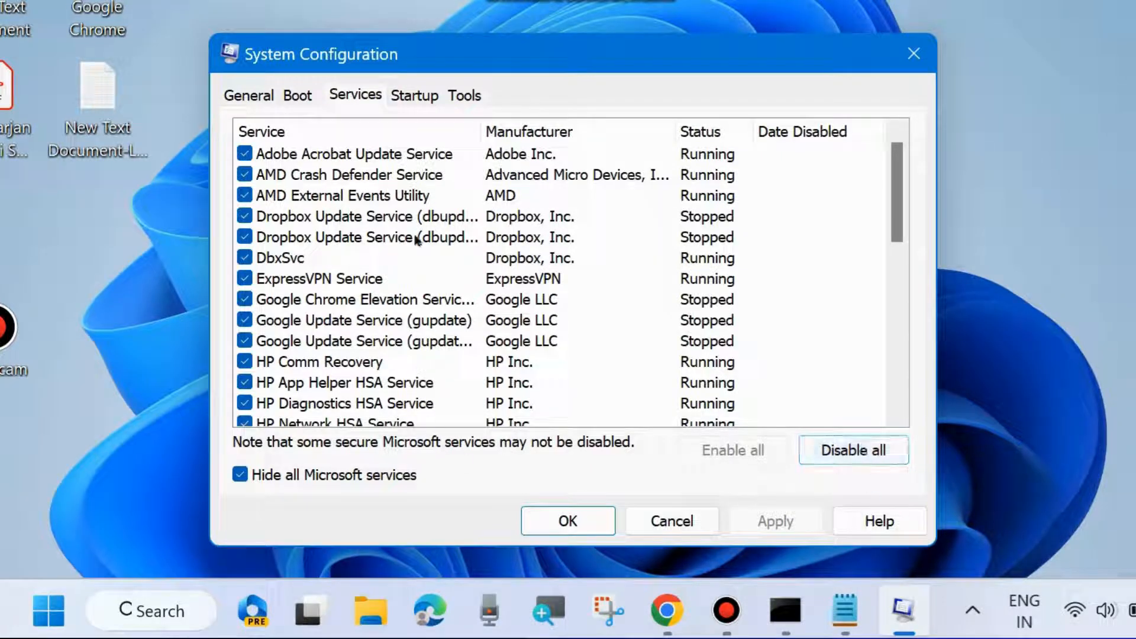
{"action": "left_click", "coordinate": [414, 94]}
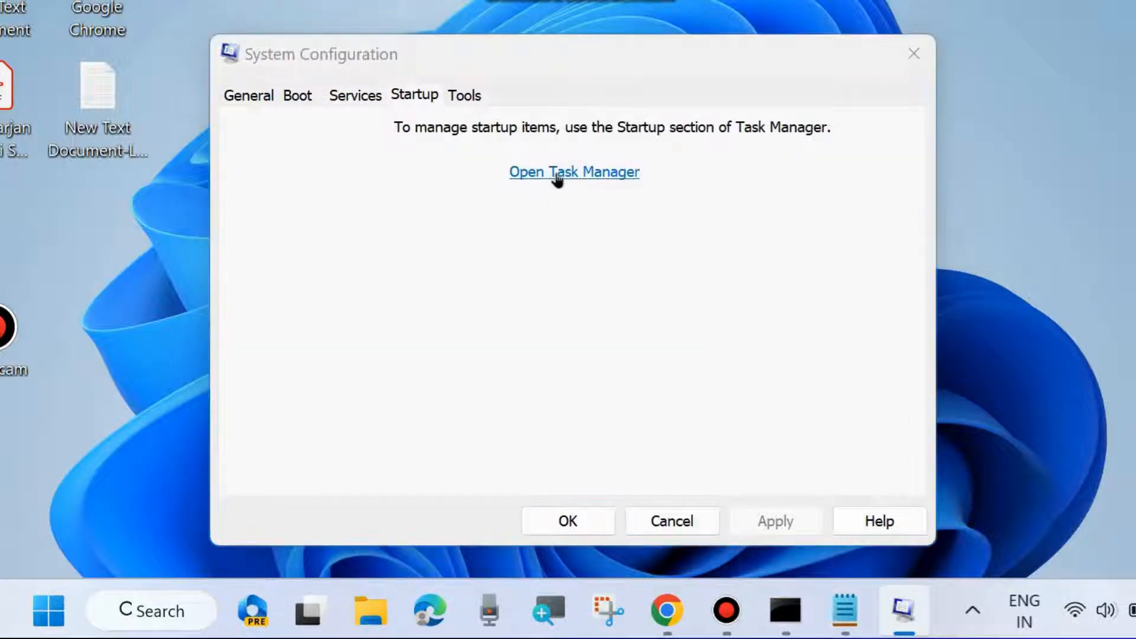
Step: Review Task Manager's startup apps such as the updater and SecurityHealthSystray, then close System Configuration with OK
{"action": "left_click", "coordinate": [574, 172]}
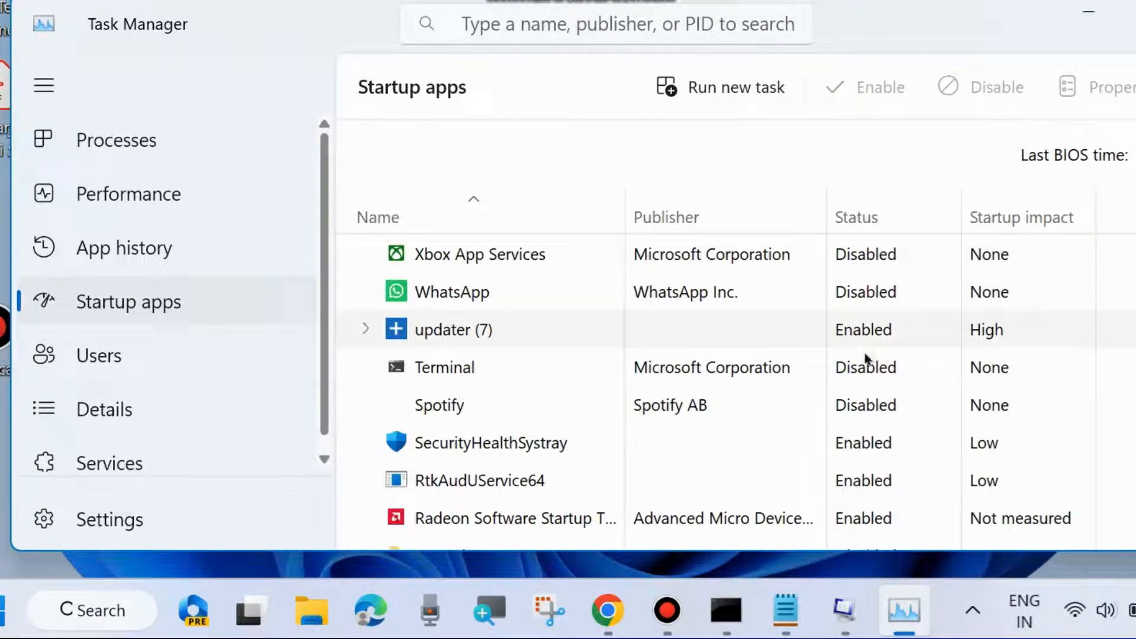
{"action": "right_click", "coordinate": [449, 329]}
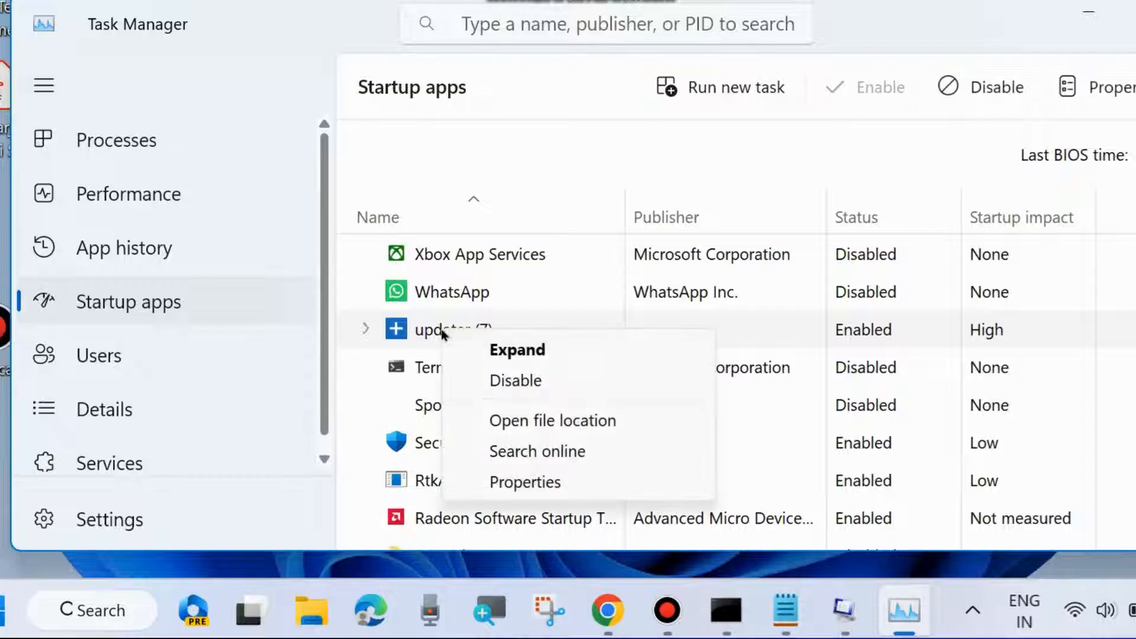
{"action": "mouse_move", "coordinate": [689, 233]}
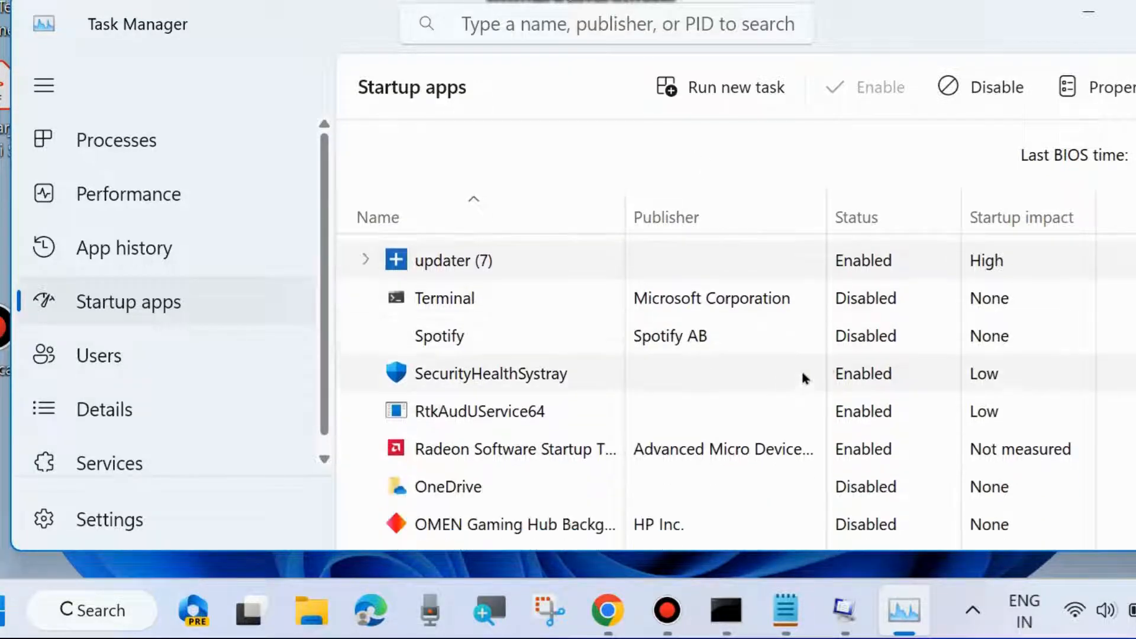
{"action": "right_click", "coordinate": [490, 373]}
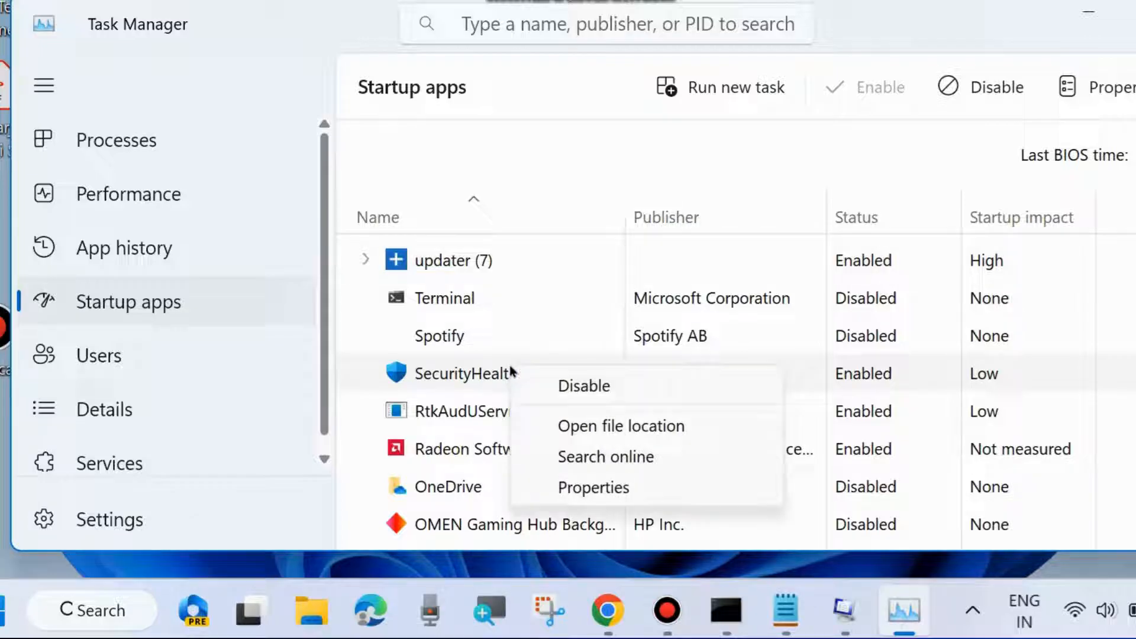
{"action": "mouse_move", "coordinate": [585, 385]}
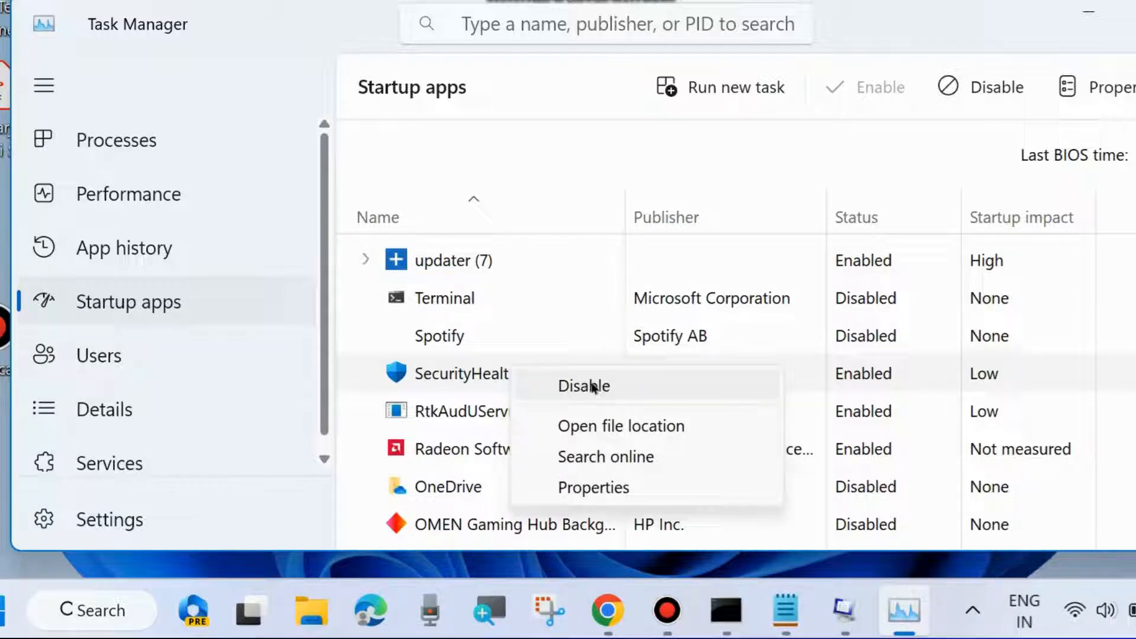
{"action": "left_click", "coordinate": [882, 146]}
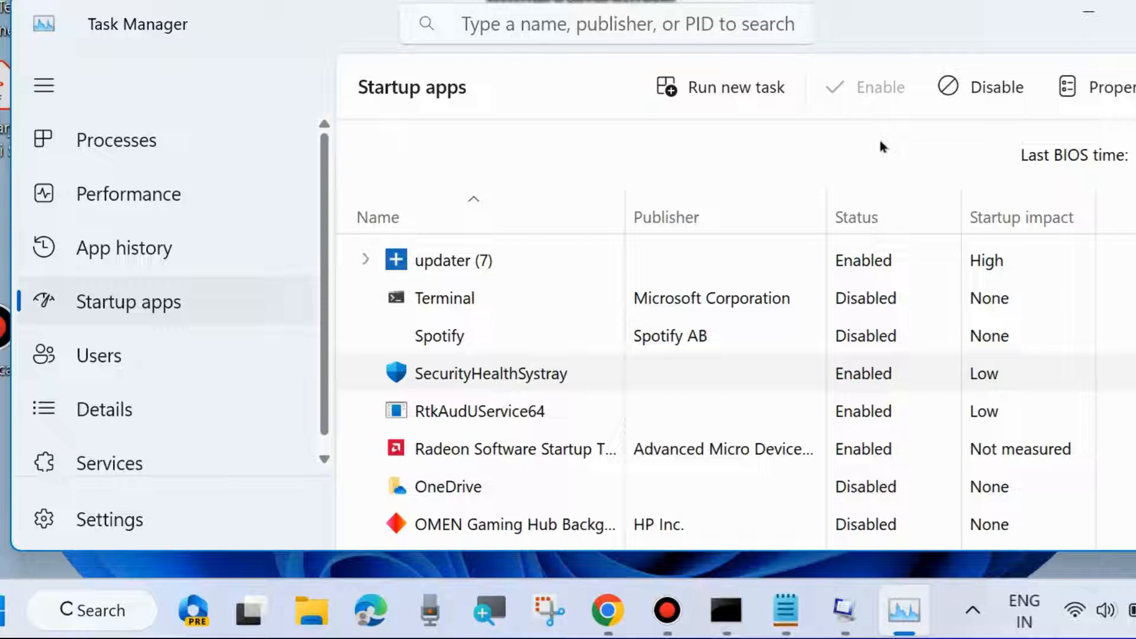
{"action": "scroll", "scroll_direction": "down", "scroll_amount": 3}
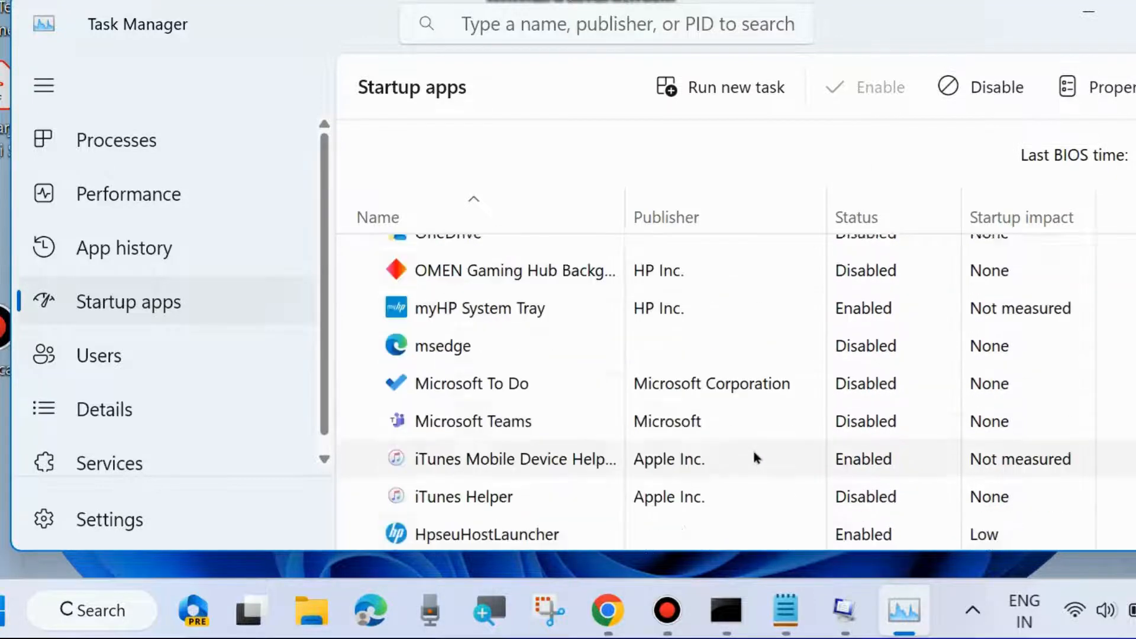
{"action": "scroll", "scroll_direction": "down", "scroll_amount": 3}
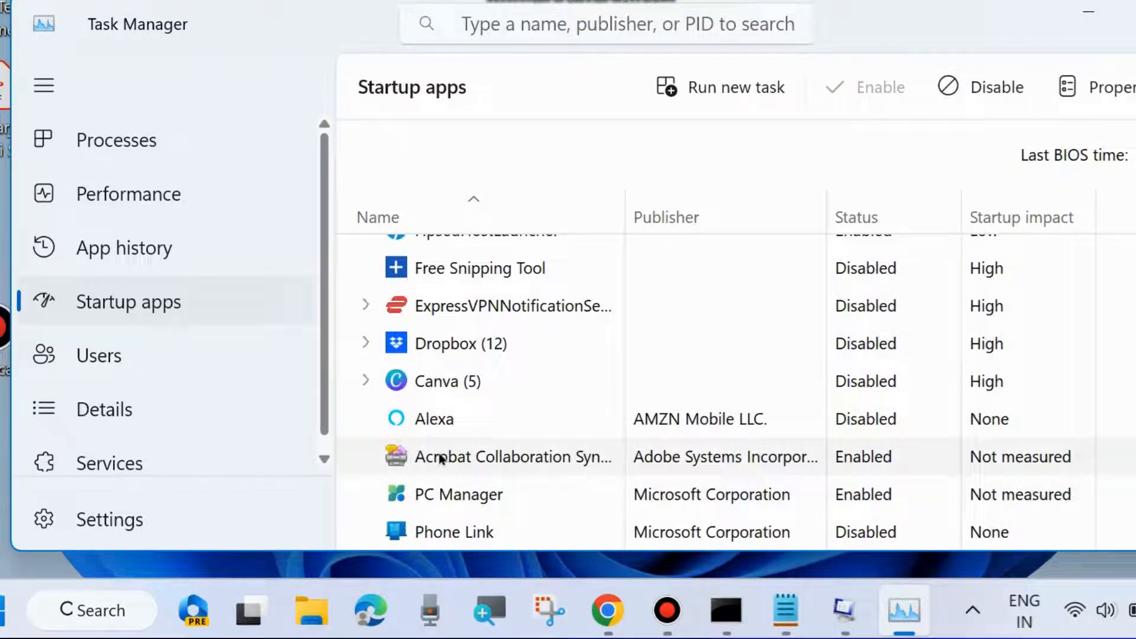
{"action": "mouse_move", "coordinate": [1112, 130]}
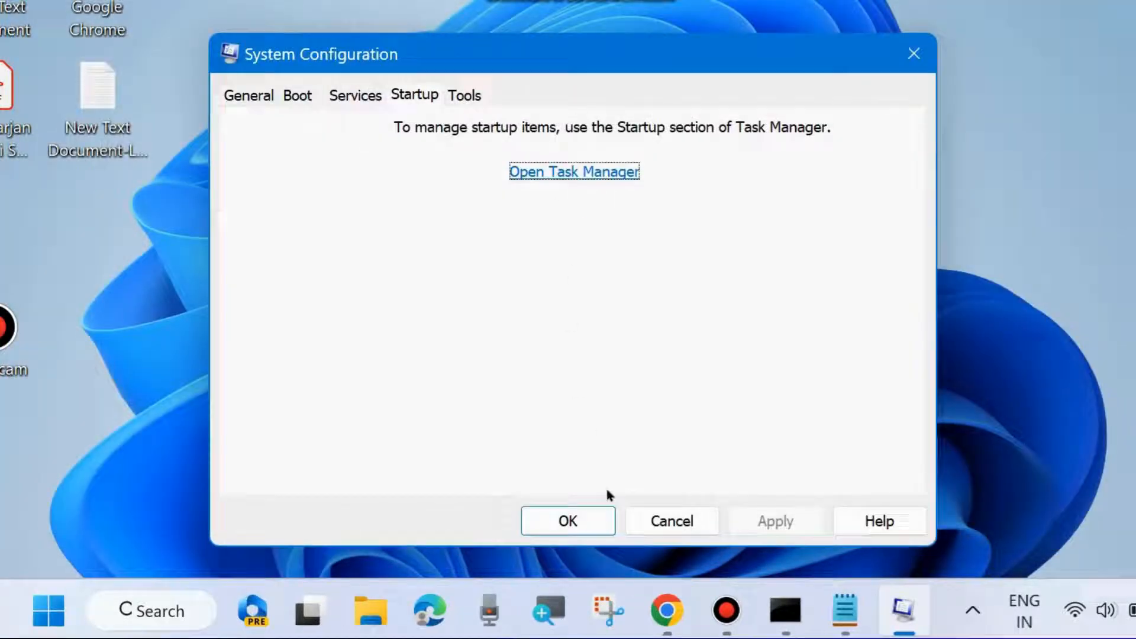
{"action": "left_click", "coordinate": [568, 520]}
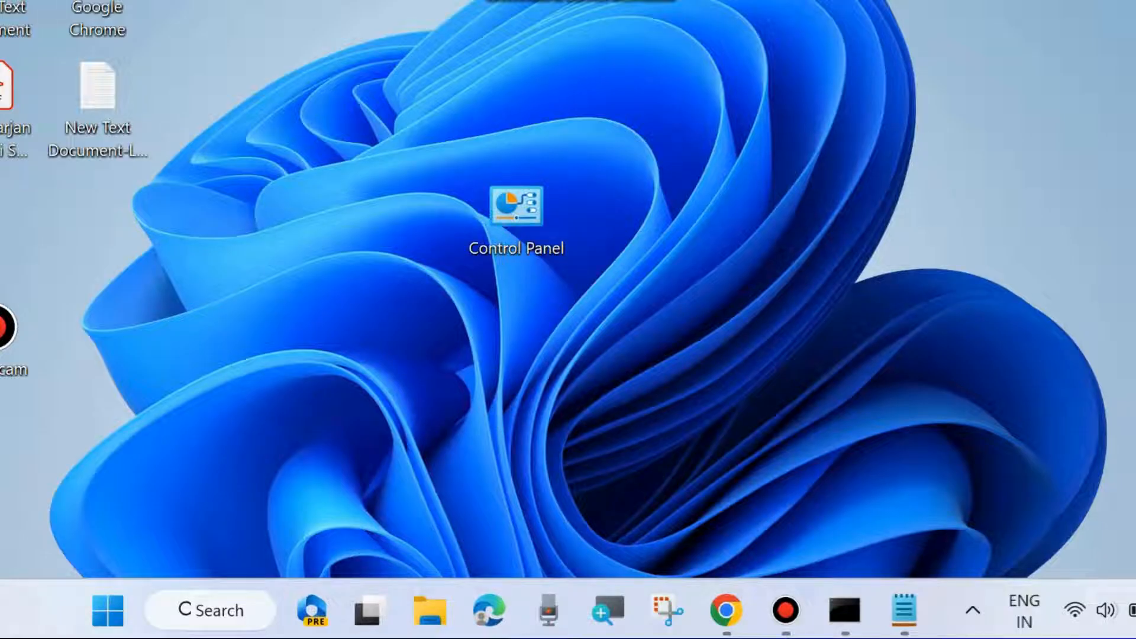
{"action": "mouse_move", "coordinate": [368, 397]}
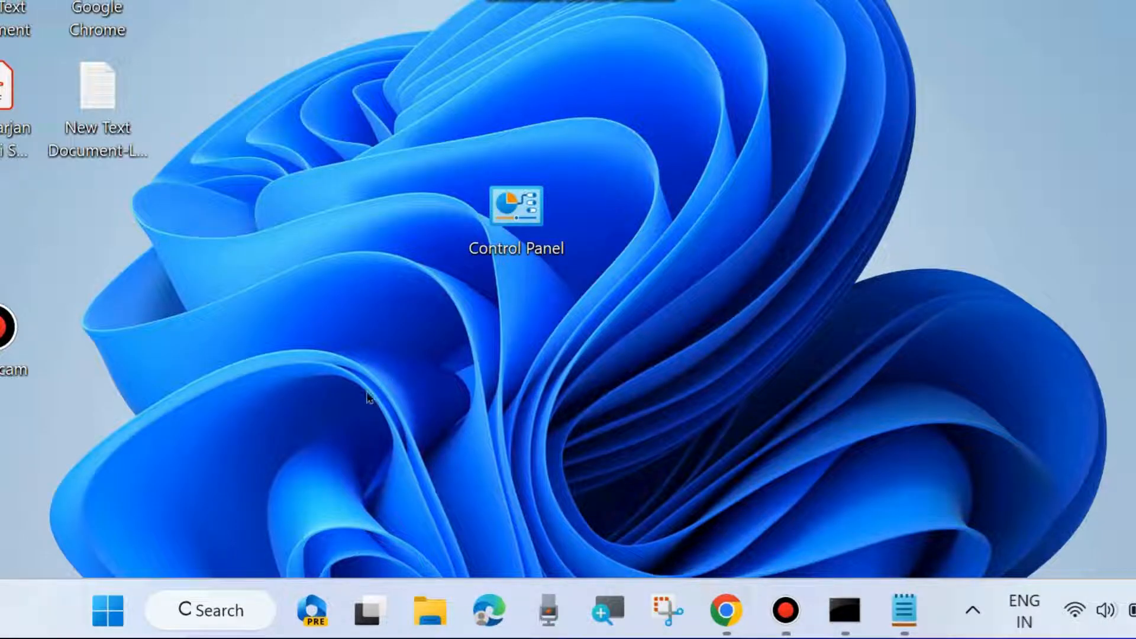
Step: Open Settings > Personalization > Taskbar and look over the taskbar behaviors
{"action": "right_click", "coordinate": [107, 610]}
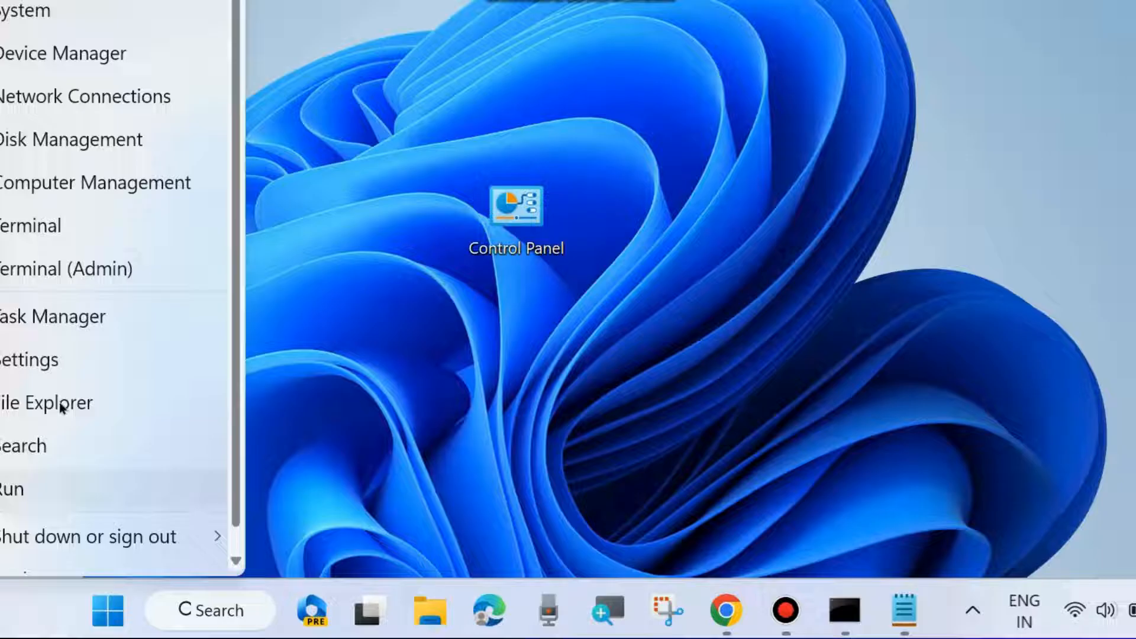
{"action": "left_click", "coordinate": [29, 361]}
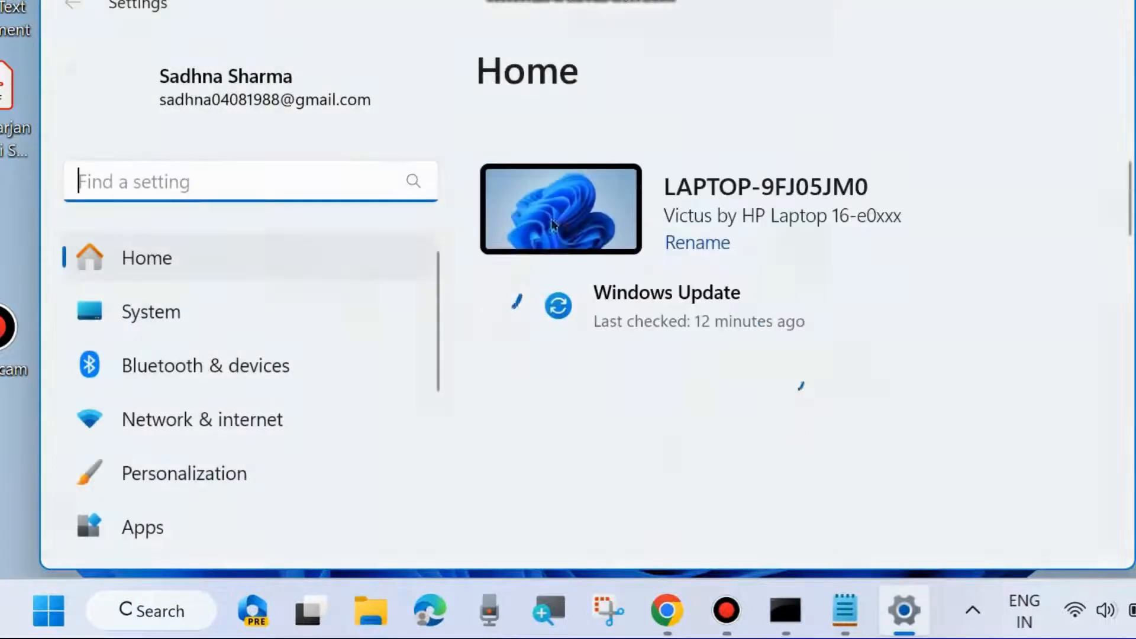
{"action": "scroll", "scroll_direction": "down", "scroll_amount": 3}
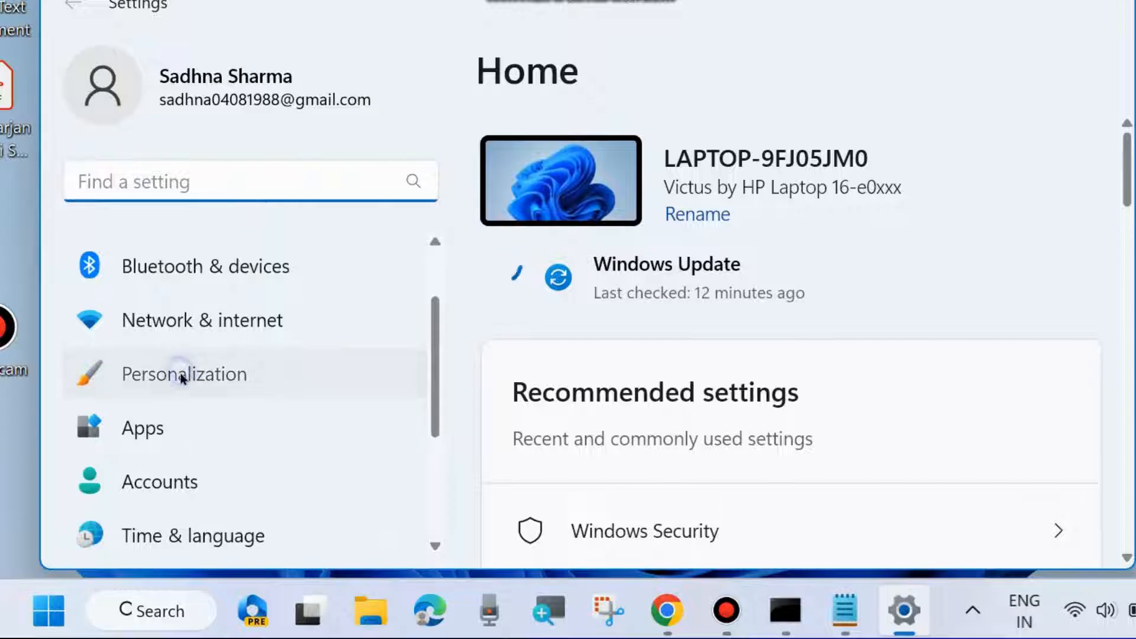
{"action": "left_click", "coordinate": [184, 374]}
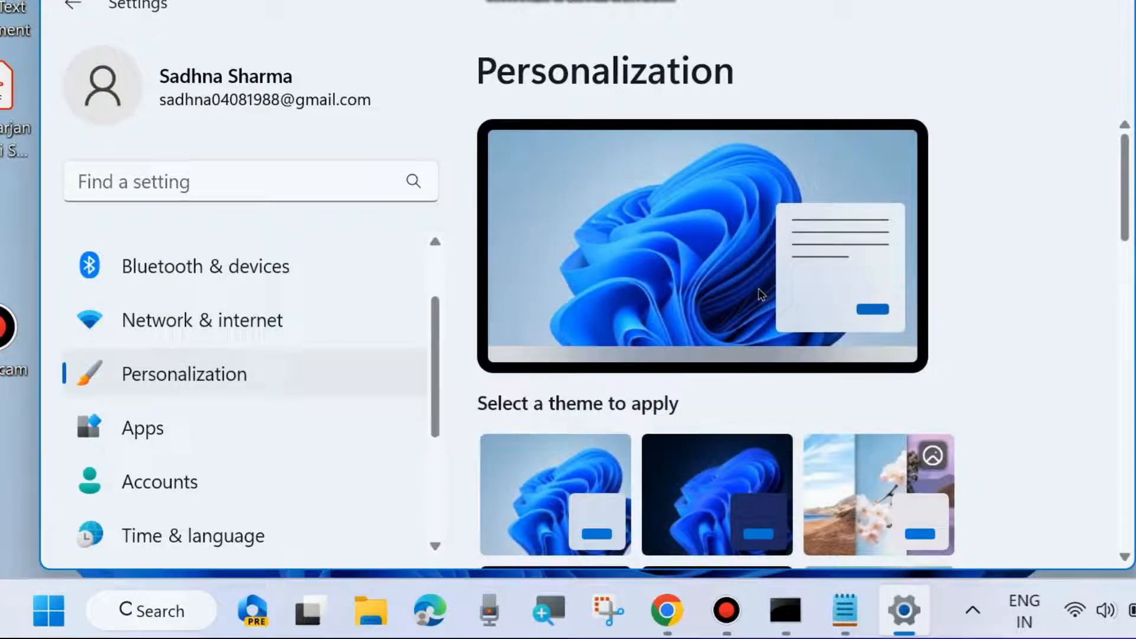
{"action": "scroll", "scroll_direction": "down", "scroll_amount": 3}
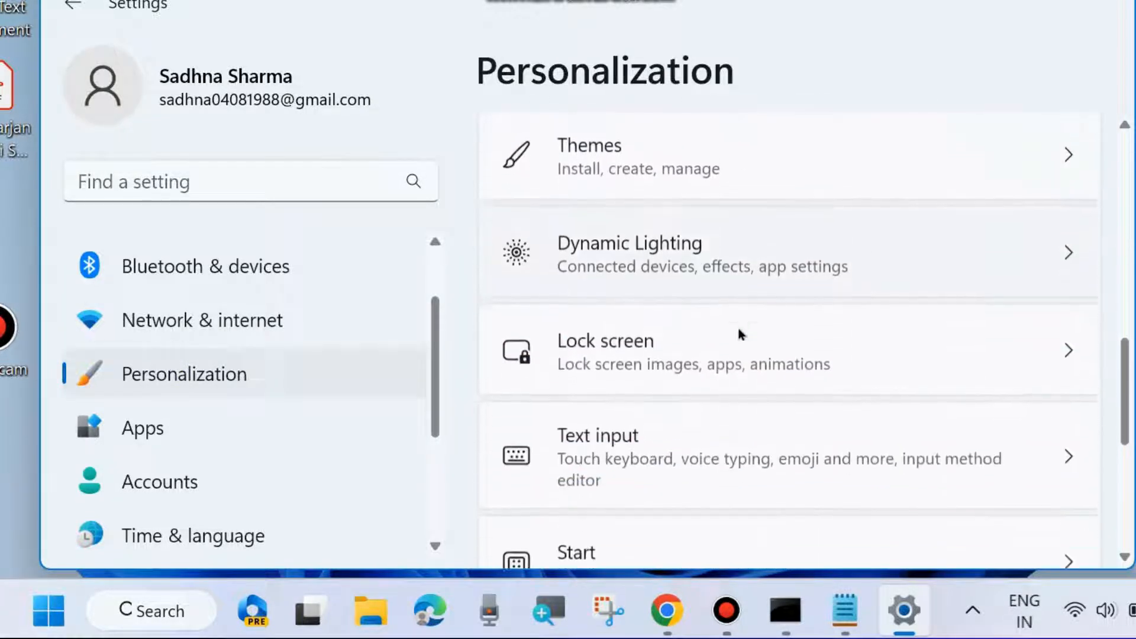
{"action": "scroll", "scroll_direction": "down", "scroll_amount": 3}
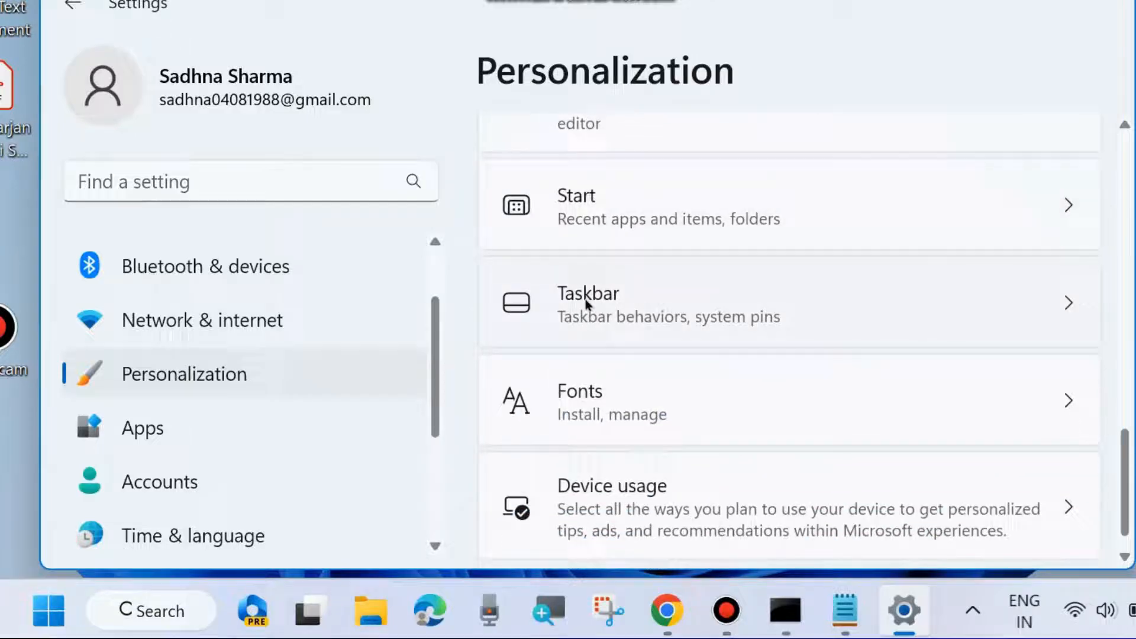
{"action": "left_click", "coordinate": [587, 303]}
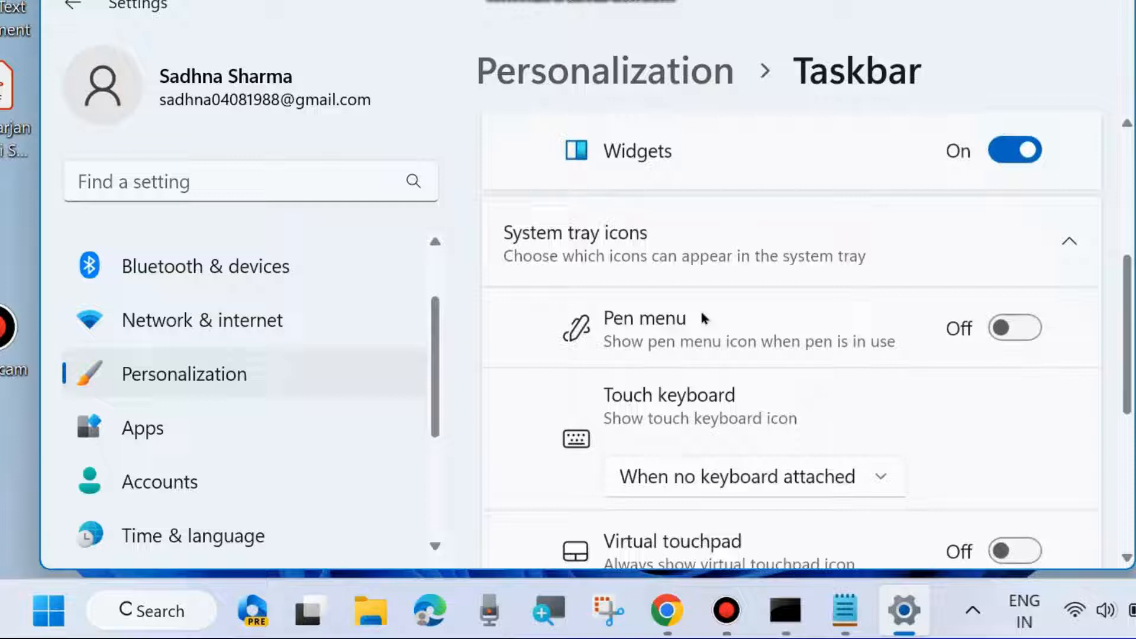
{"action": "scroll", "scroll_direction": "down", "scroll_amount": 3}
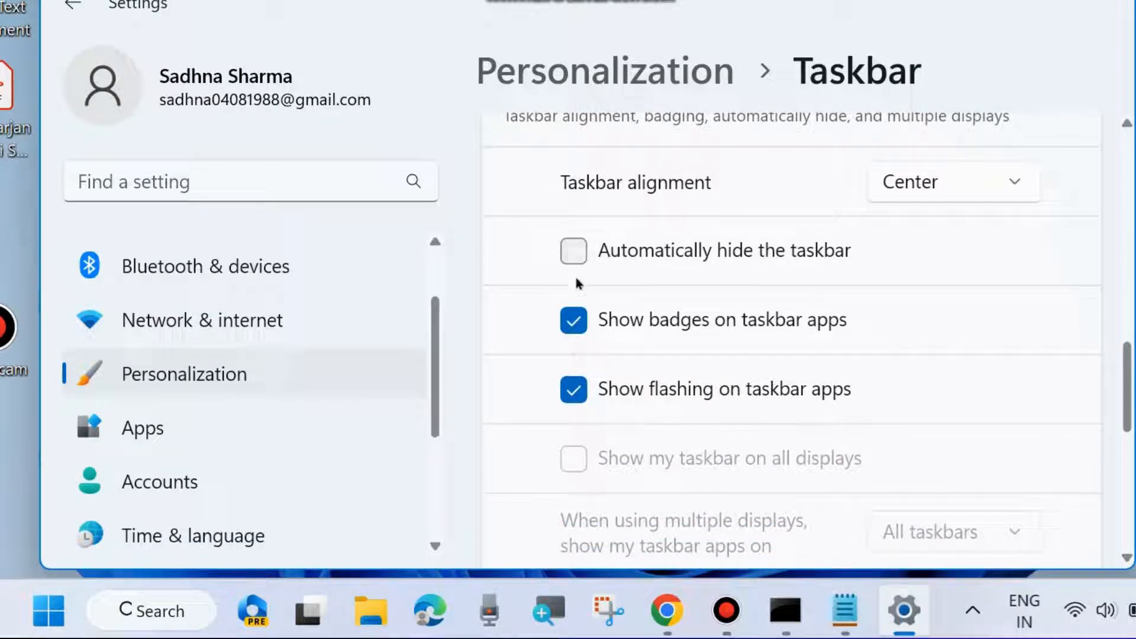
{"action": "mouse_move", "coordinate": [870, 286]}
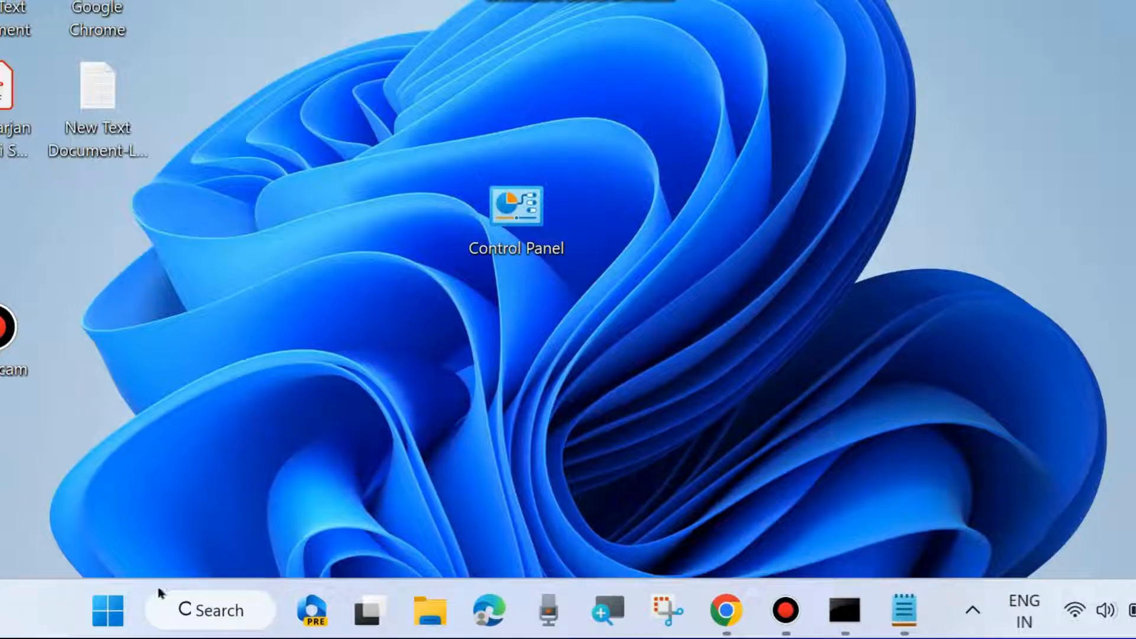
Step: Go to Settings > System > About and open Advanced system settings
{"action": "right_click", "coordinate": [106, 610]}
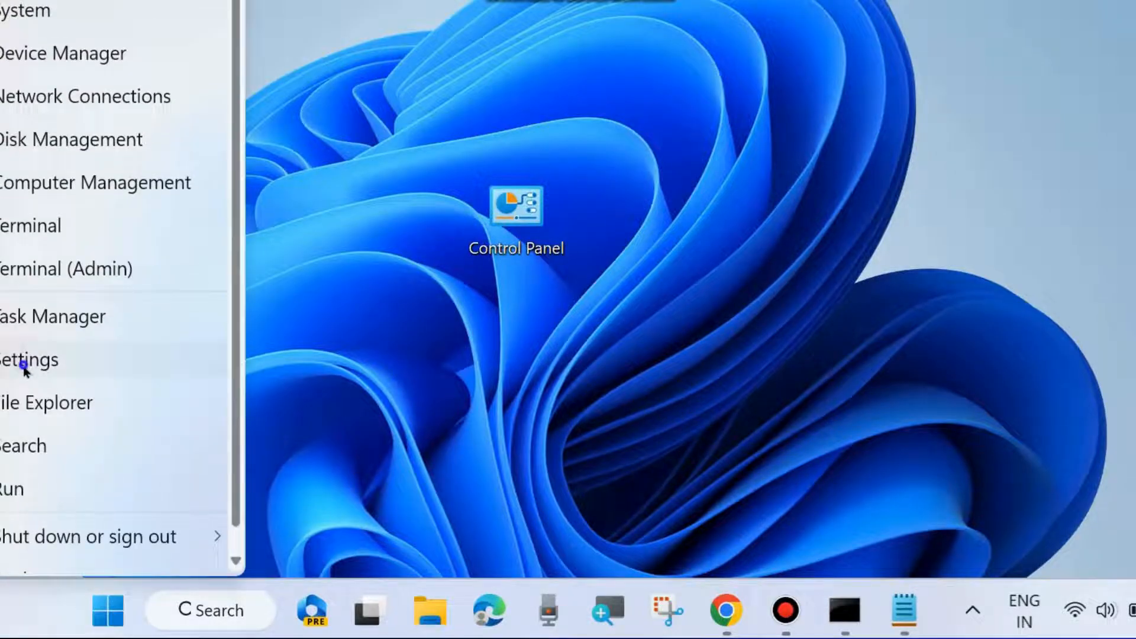
{"action": "left_click", "coordinate": [29, 360]}
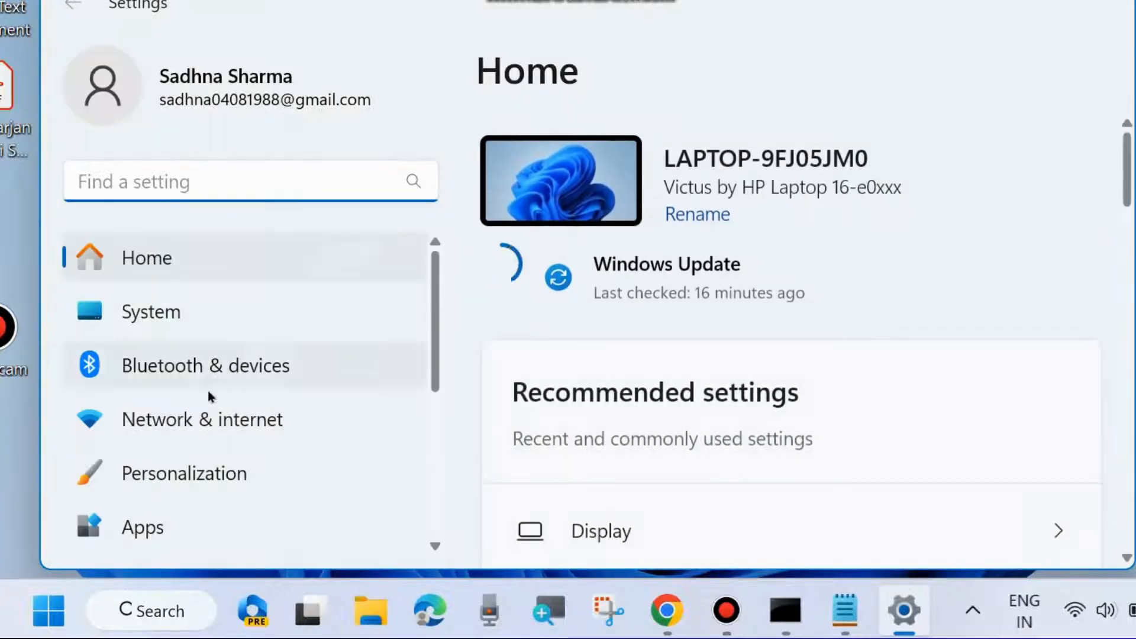
{"action": "left_click", "coordinate": [151, 312]}
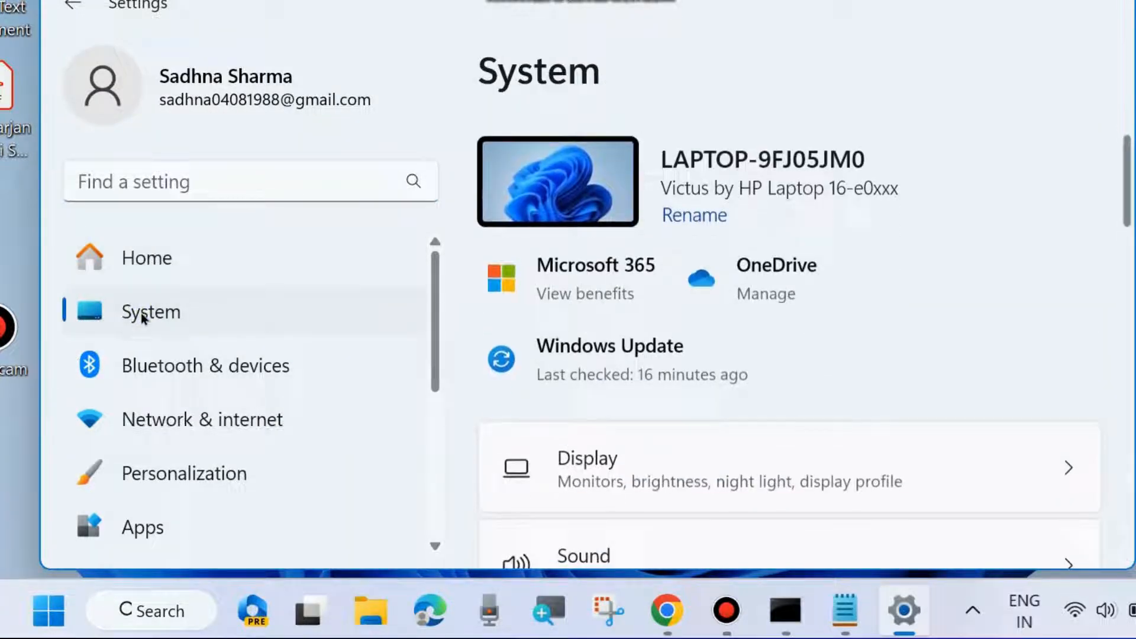
{"action": "scroll", "scroll_direction": "down", "scroll_amount": 3}
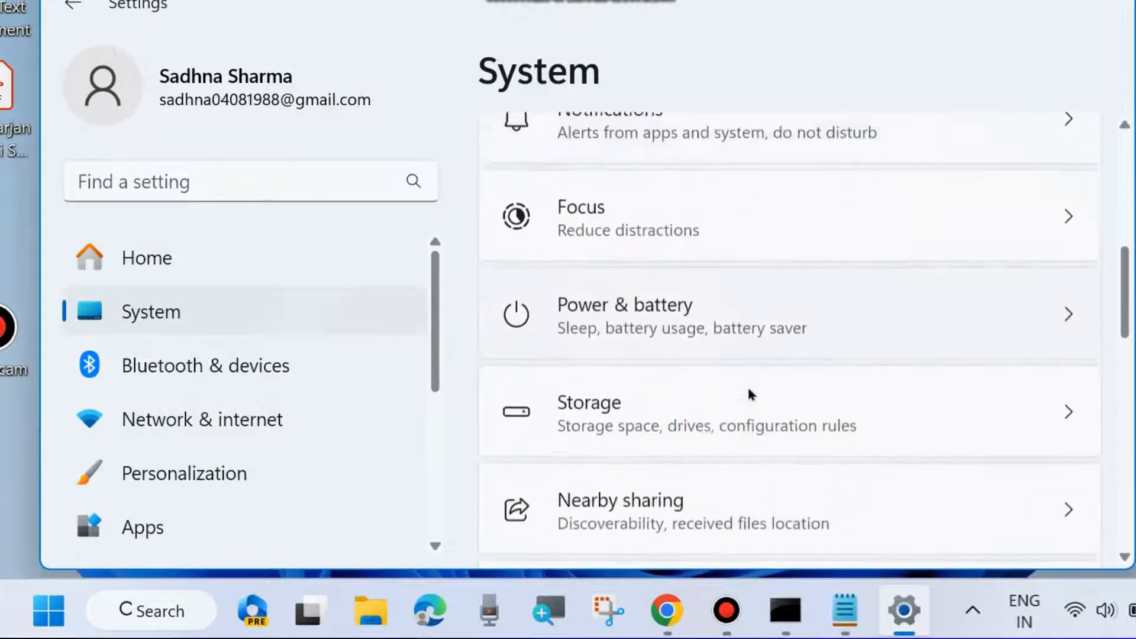
{"action": "scroll", "scroll_direction": "down", "scroll_amount": 3}
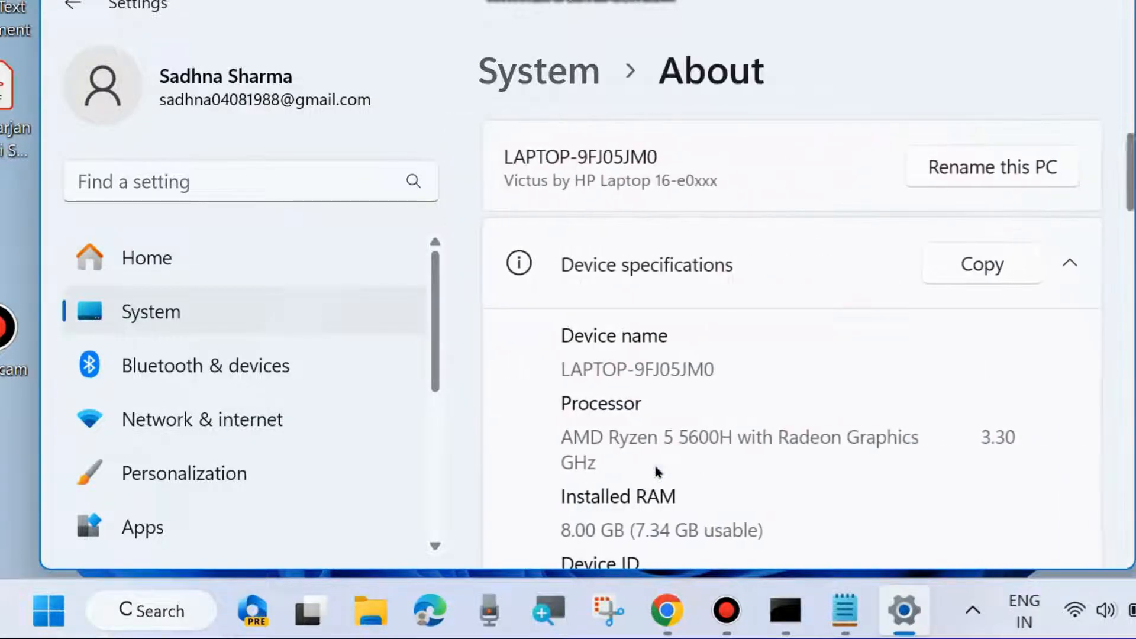
{"action": "scroll", "scroll_direction": "down", "scroll_amount": 3}
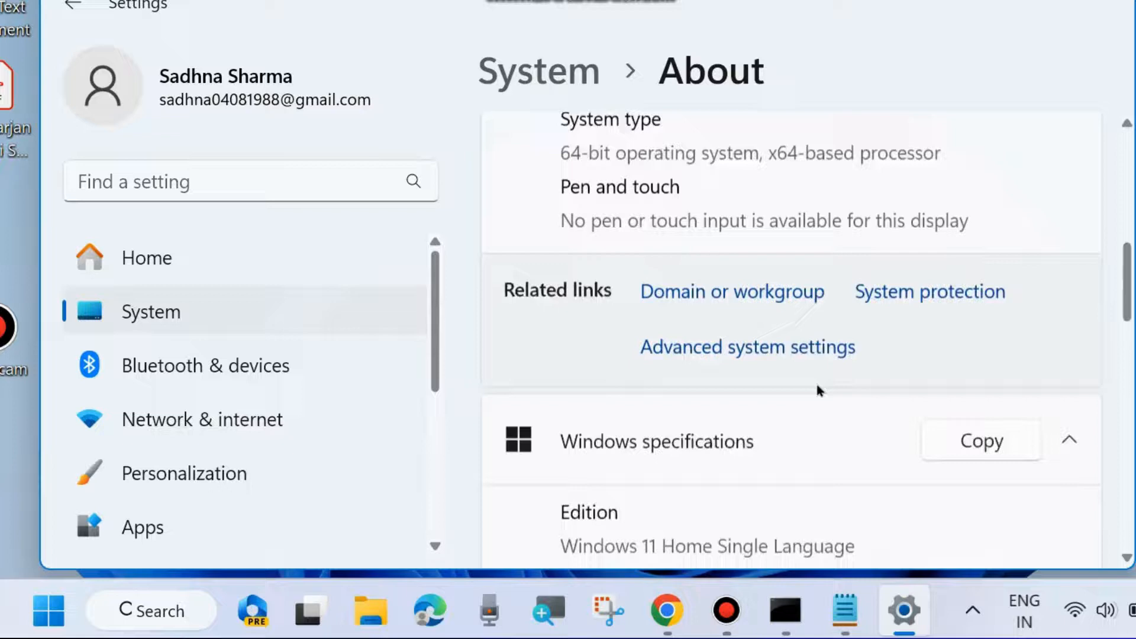
{"action": "scroll", "scroll_direction": "down", "scroll_amount": 3}
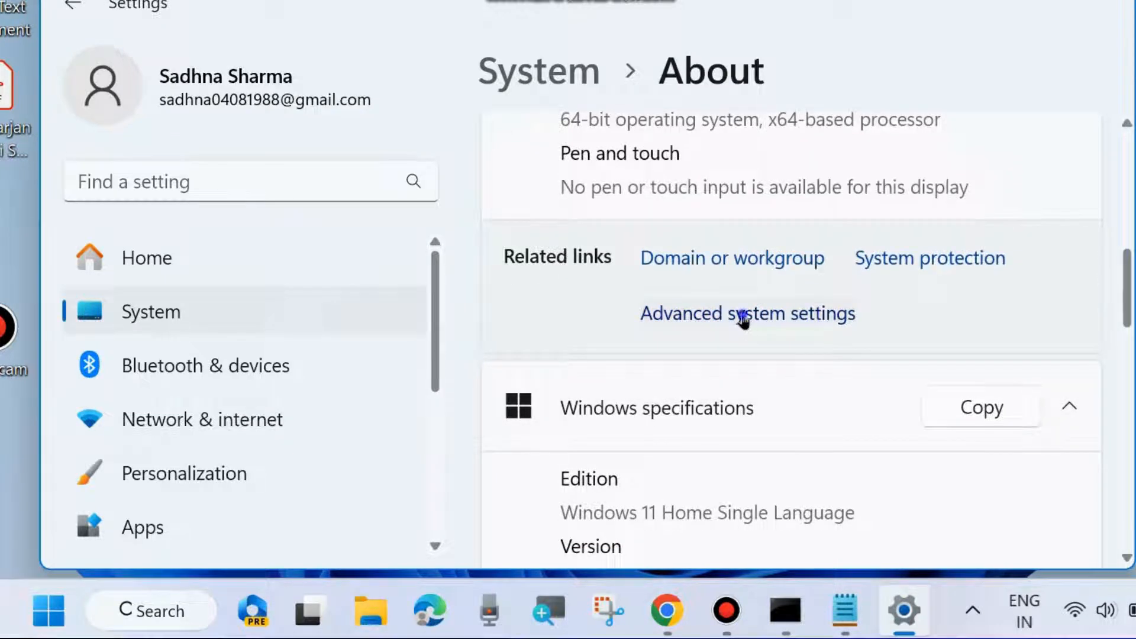
{"action": "left_click", "coordinate": [747, 313]}
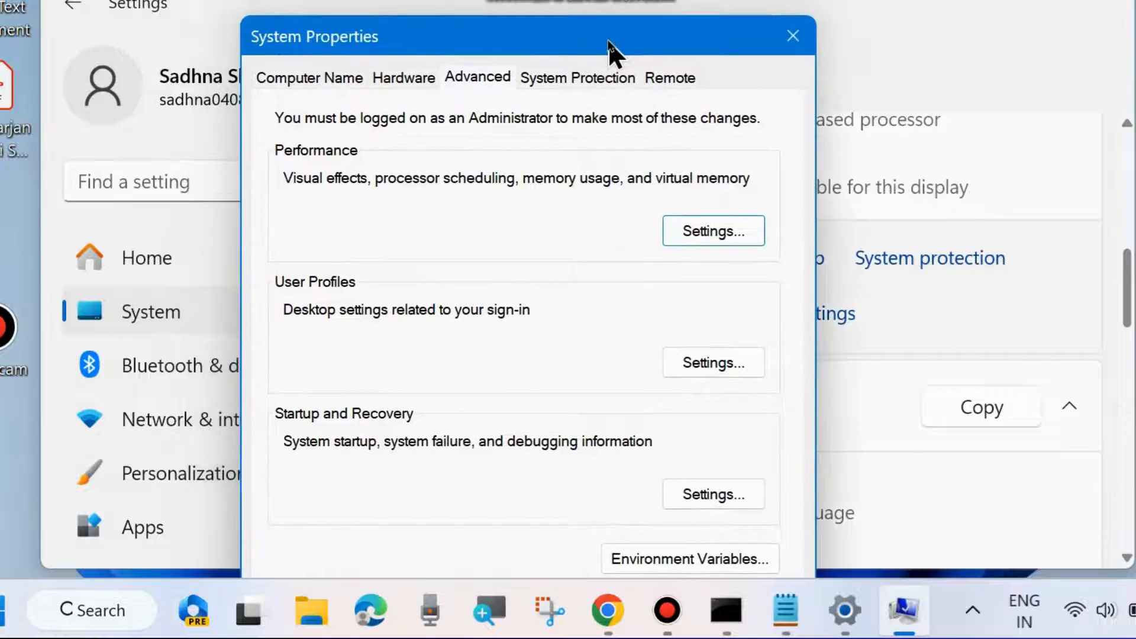
{"action": "mouse_move", "coordinate": [484, 82]}
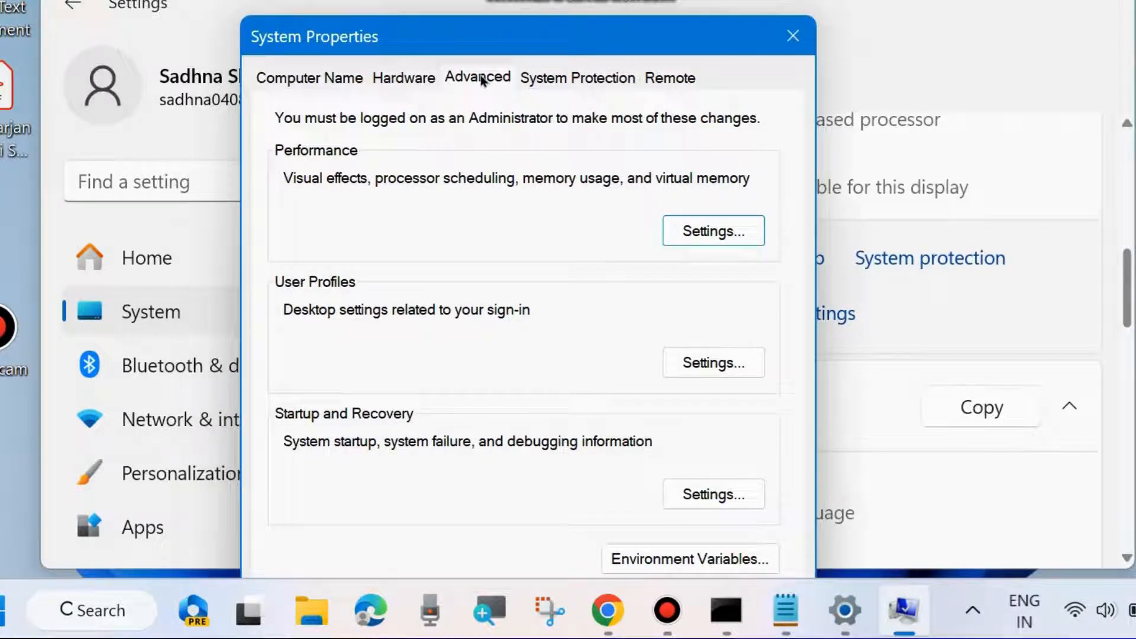
{"action": "mouse_move", "coordinate": [334, 161]}
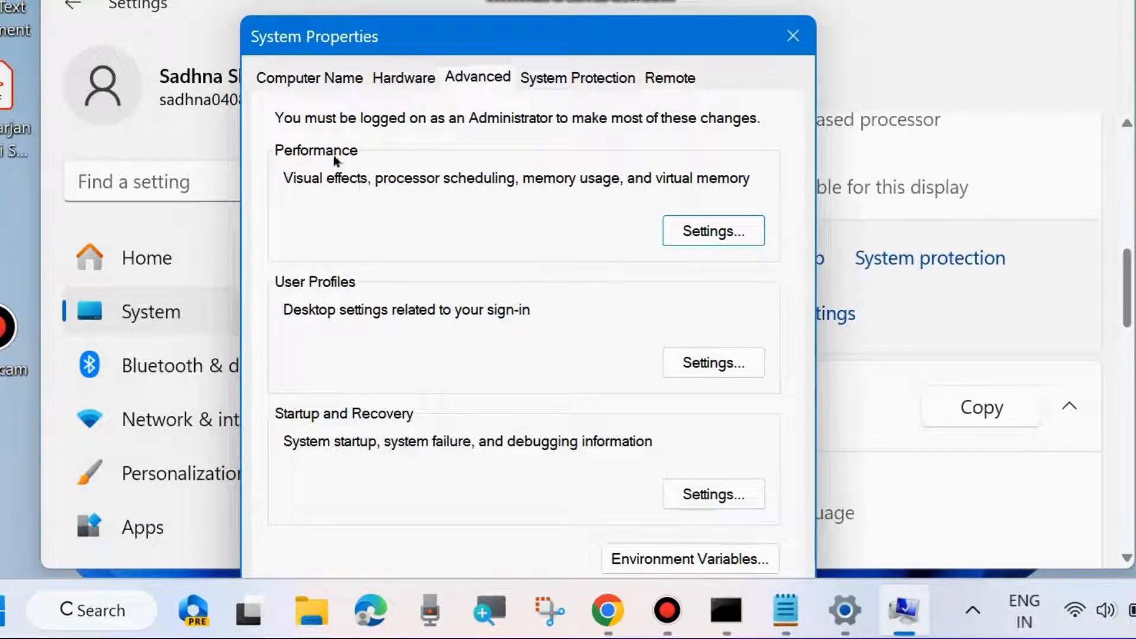
Step: Open Performance Options on its Advanced tab, showing the 7168 MB paging file
{"action": "left_click", "coordinate": [711, 230]}
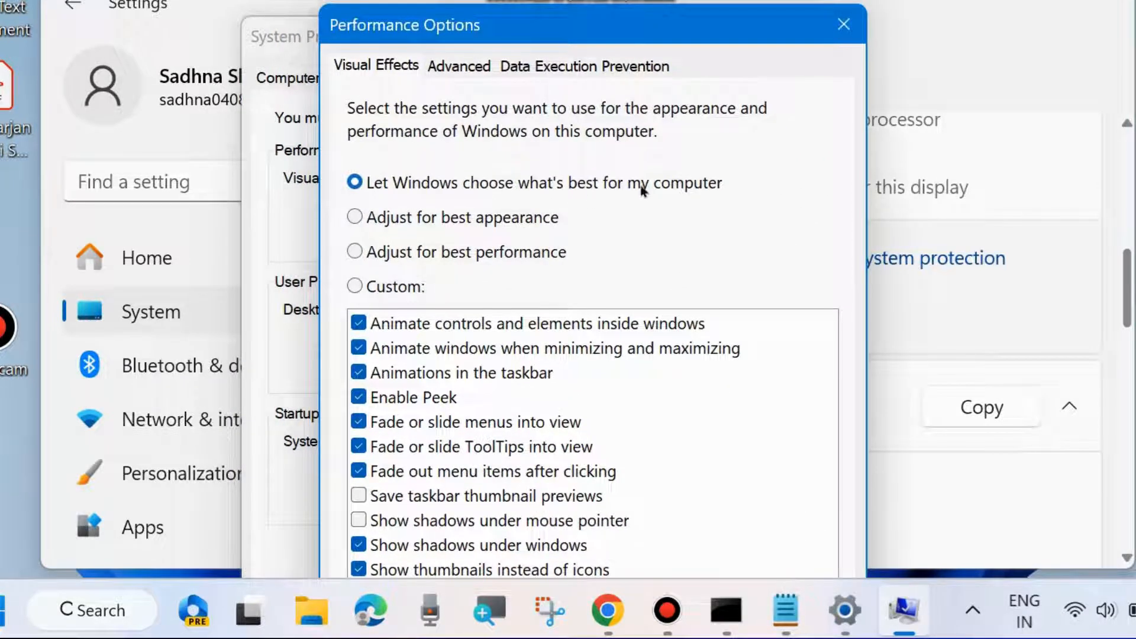
{"action": "left_click", "coordinate": [458, 65]}
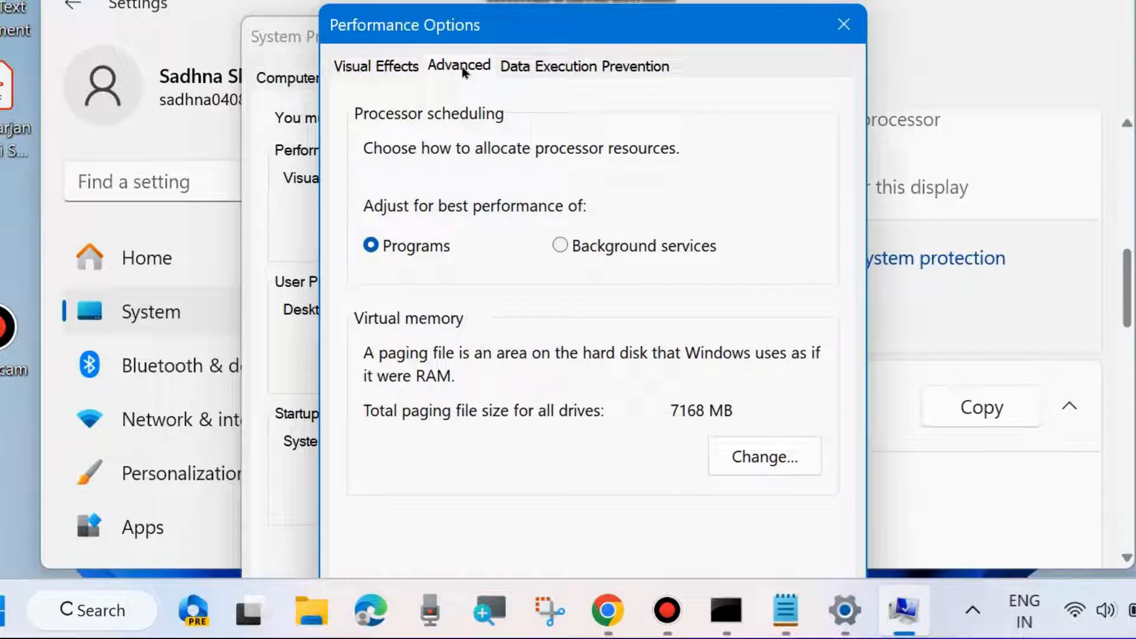
{"action": "mouse_move", "coordinate": [509, 158]}
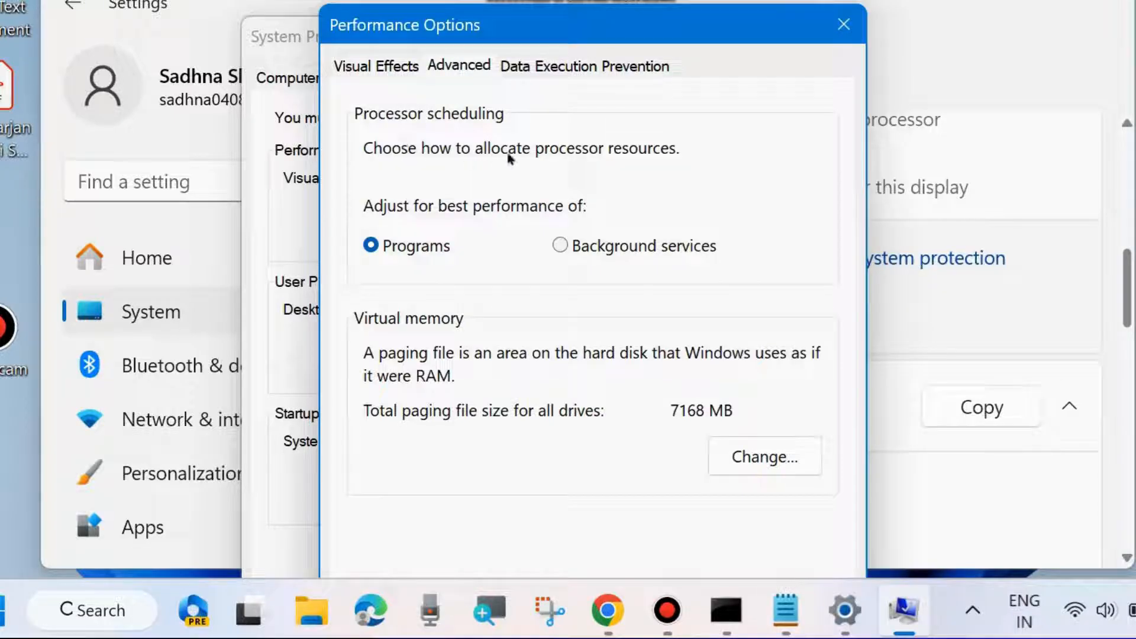
{"action": "mouse_move", "coordinate": [594, 230]}
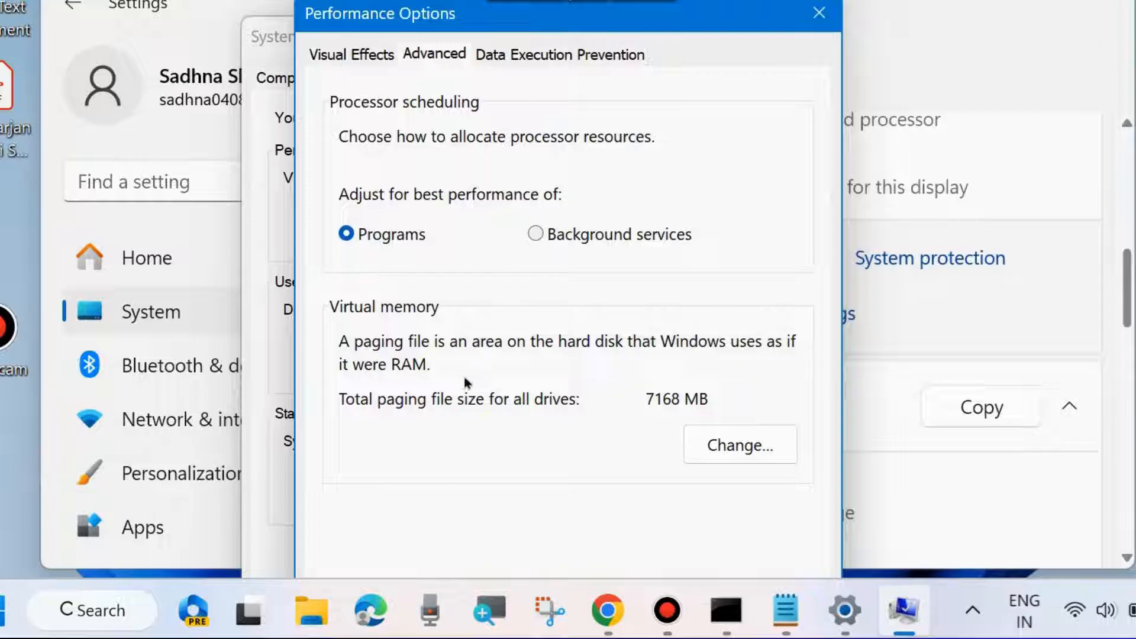
{"action": "mouse_move", "coordinate": [740, 444]}
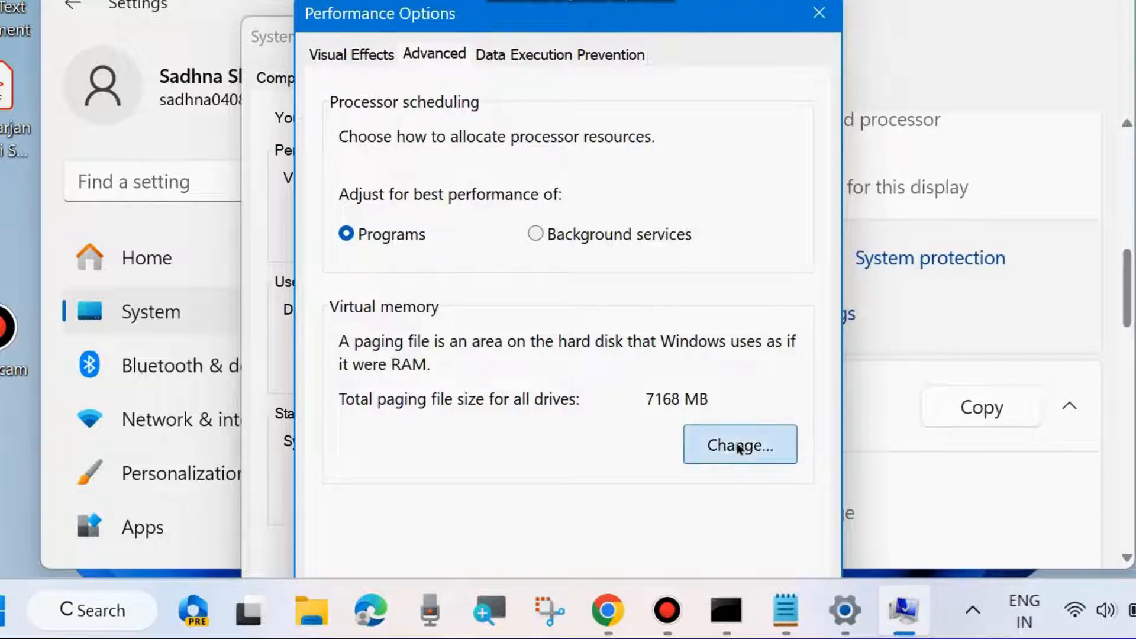
Step: Open Virtual Memory, turn off automatic paging file management and choose Custom size
{"action": "left_click", "coordinate": [738, 445]}
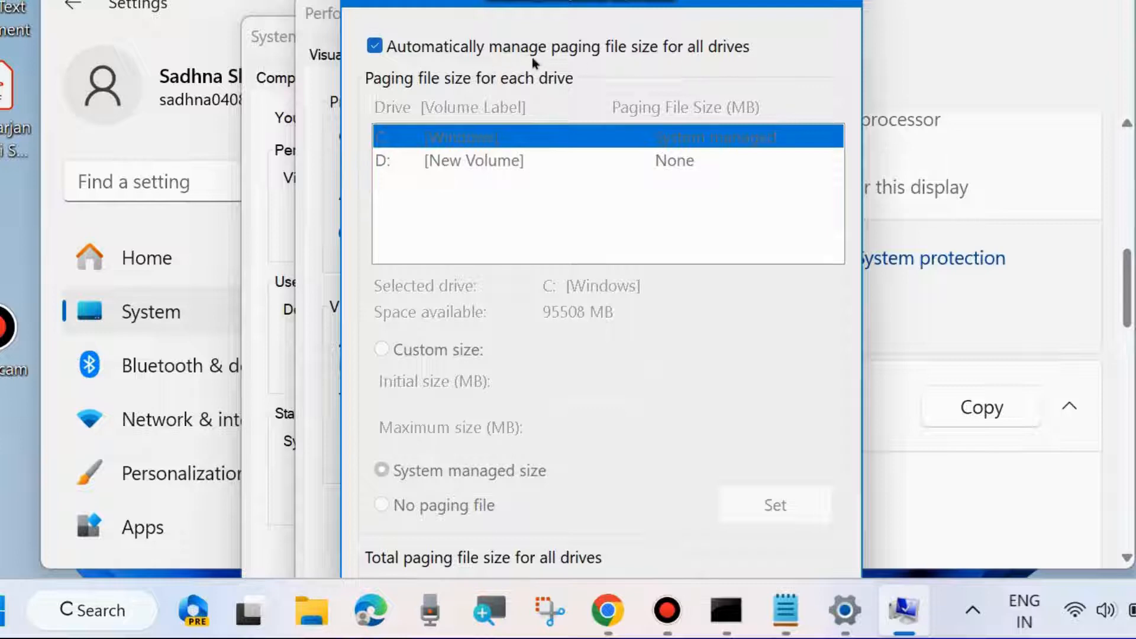
{"action": "left_click", "coordinate": [375, 46]}
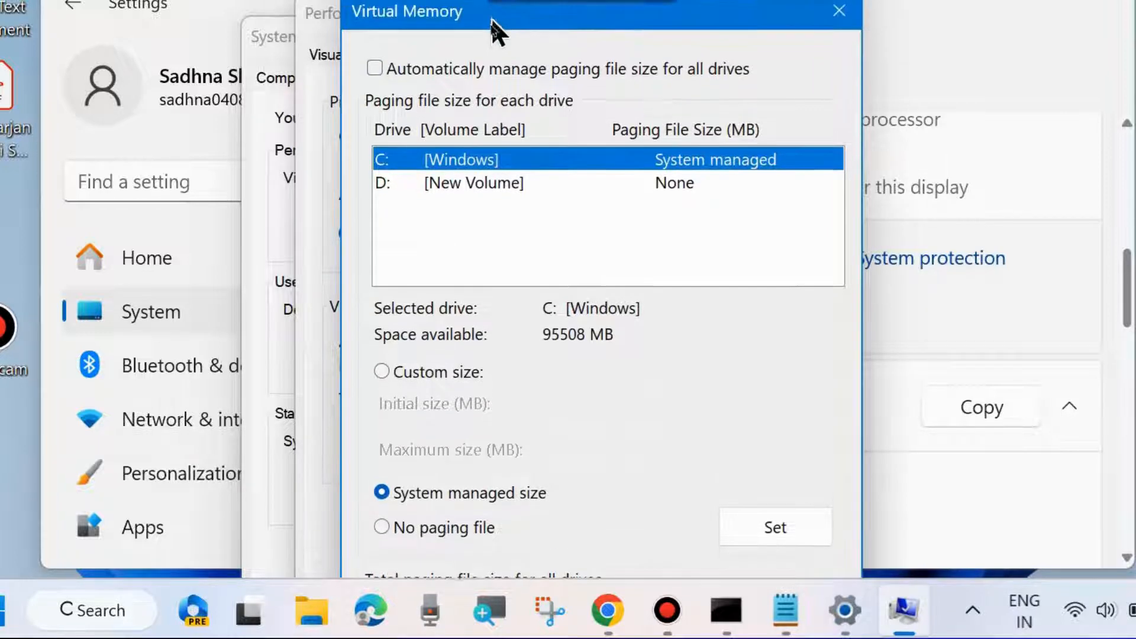
{"action": "left_click", "coordinate": [382, 371]}
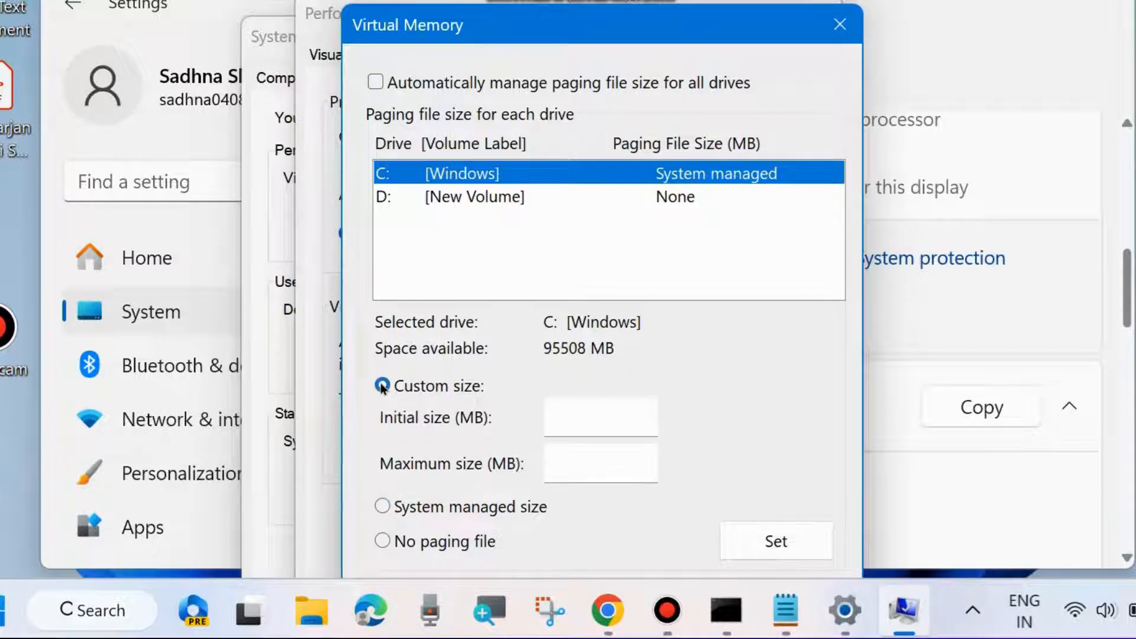
Step: Enter 12288 MB initial and 24576 MB maximum for drive C and apply with Set
{"action": "left_click", "coordinate": [382, 387]}
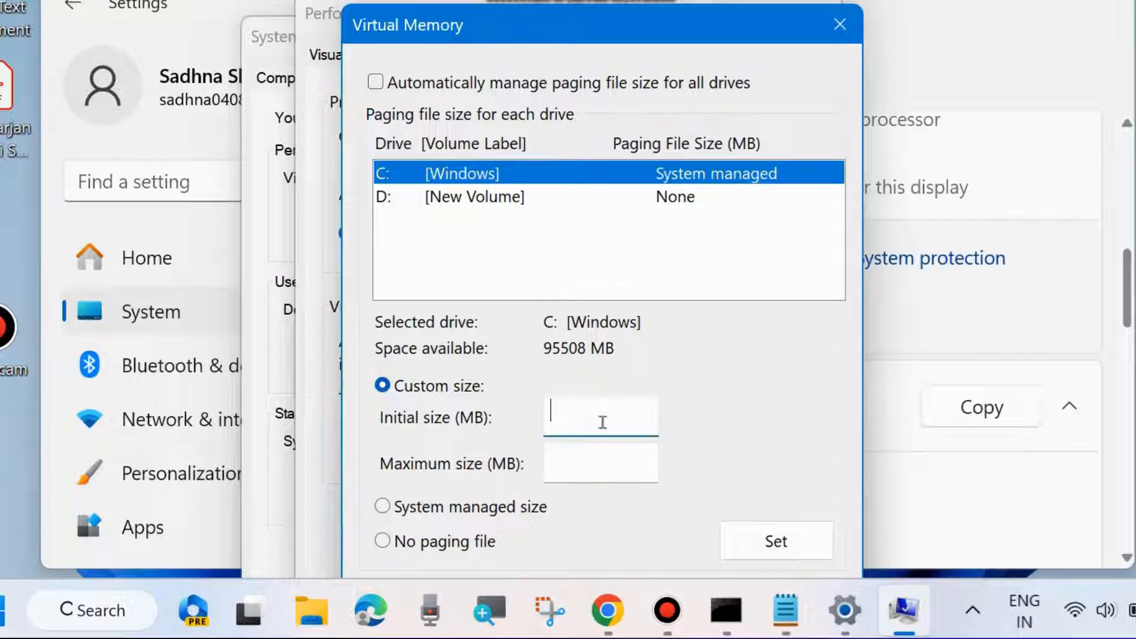
{"action": "type", "text": "12288"}
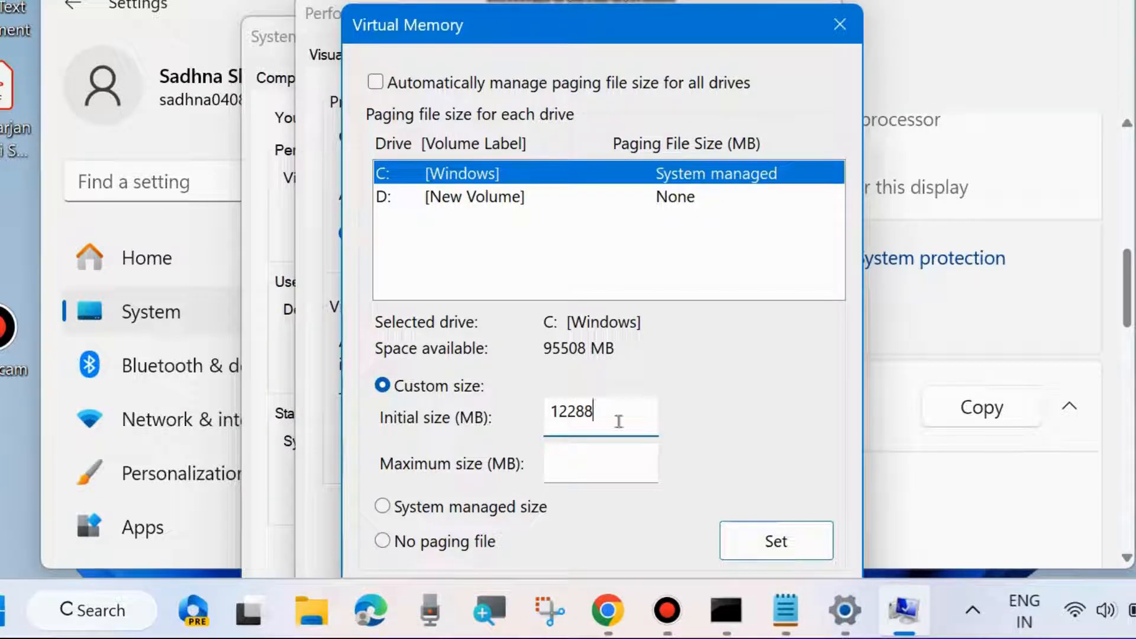
{"action": "left_click", "coordinate": [600, 462]}
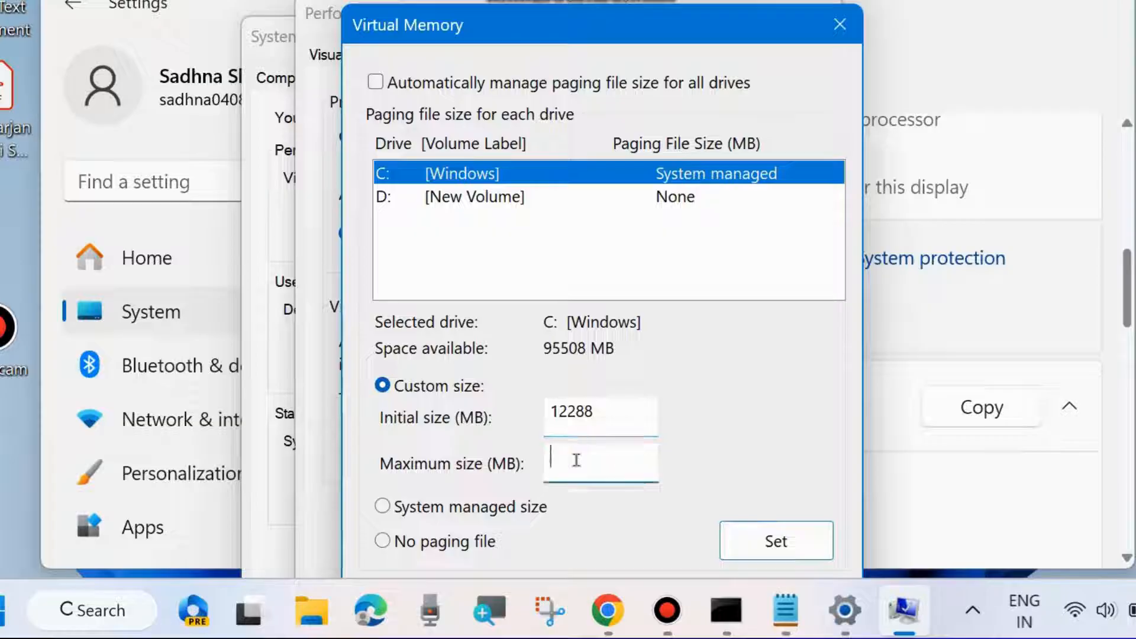
{"action": "type", "text": "245"}
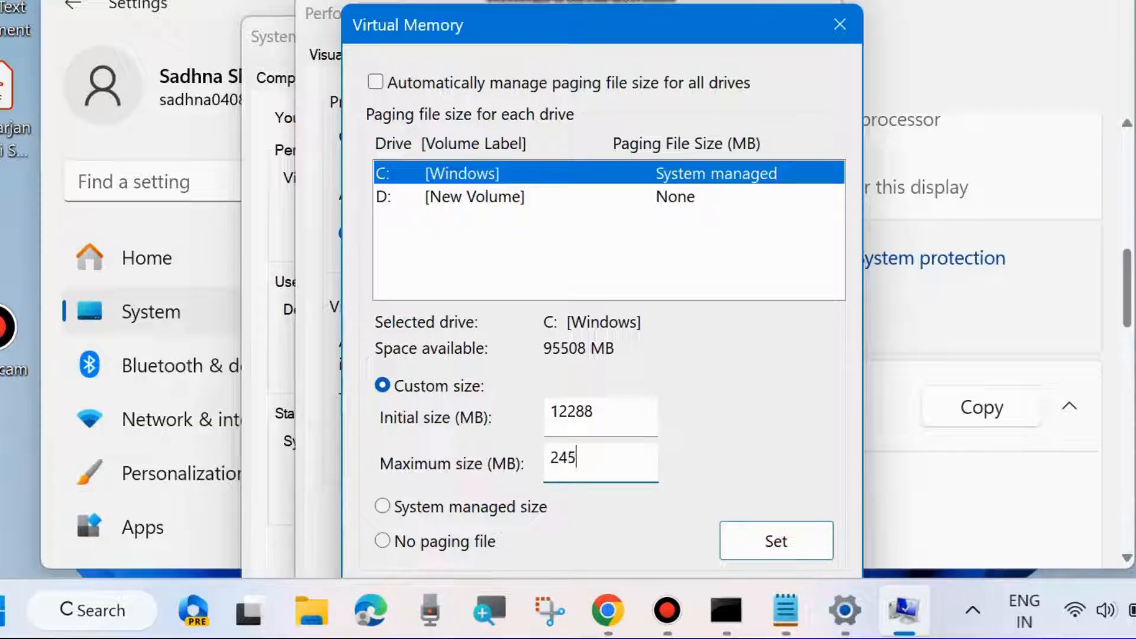
{"action": "type", "text": "7"}
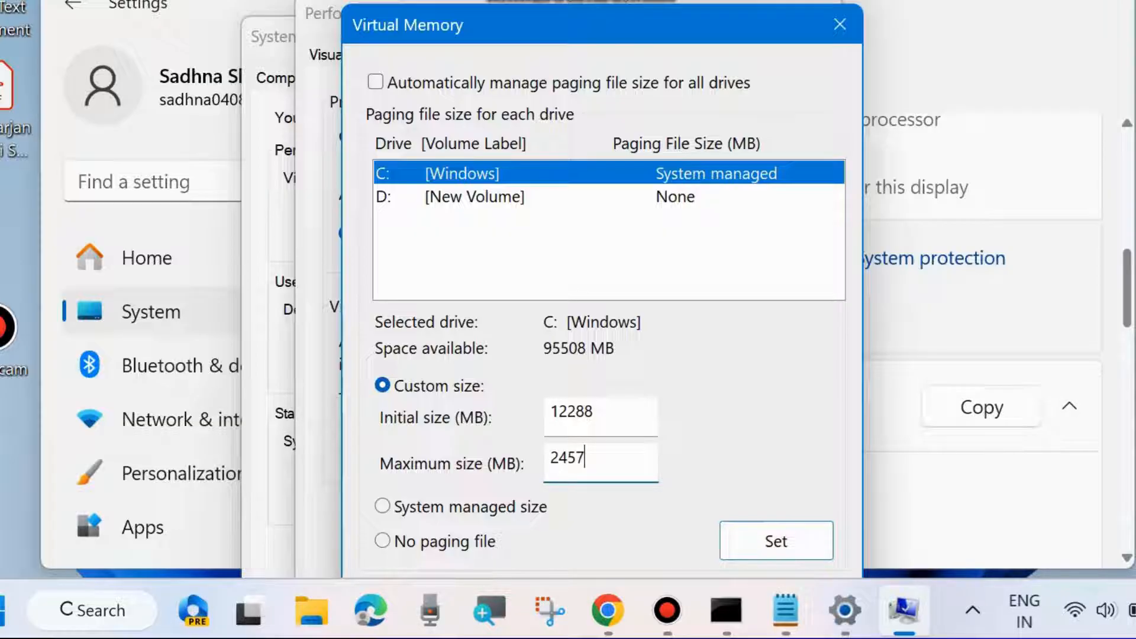
{"action": "type", "text": "6"}
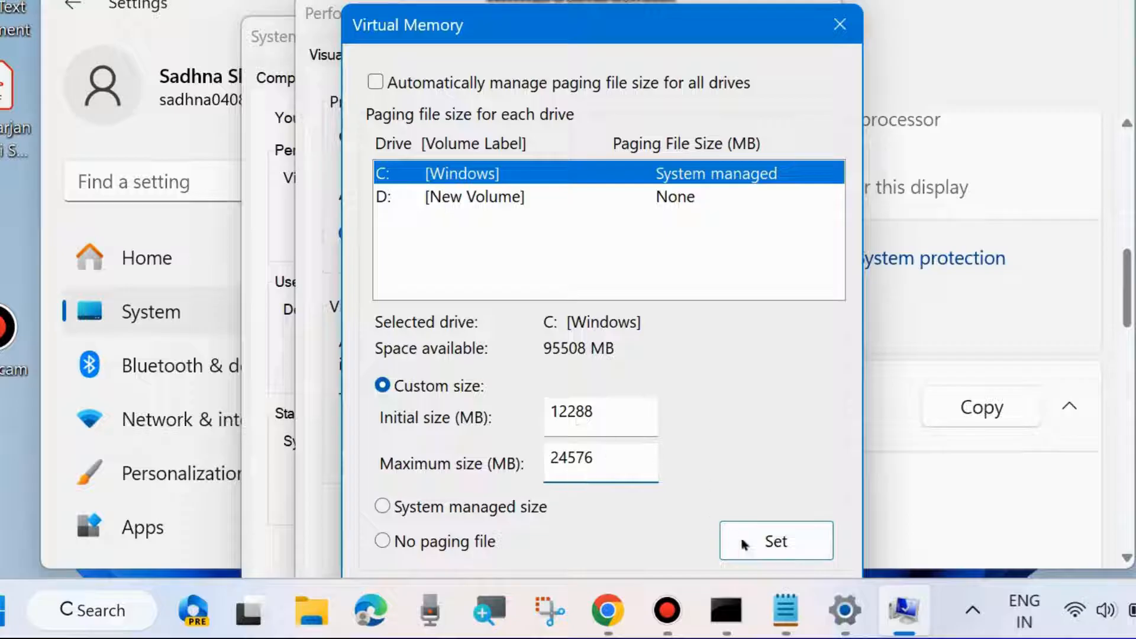
{"action": "mouse_move", "coordinate": [764, 574]}
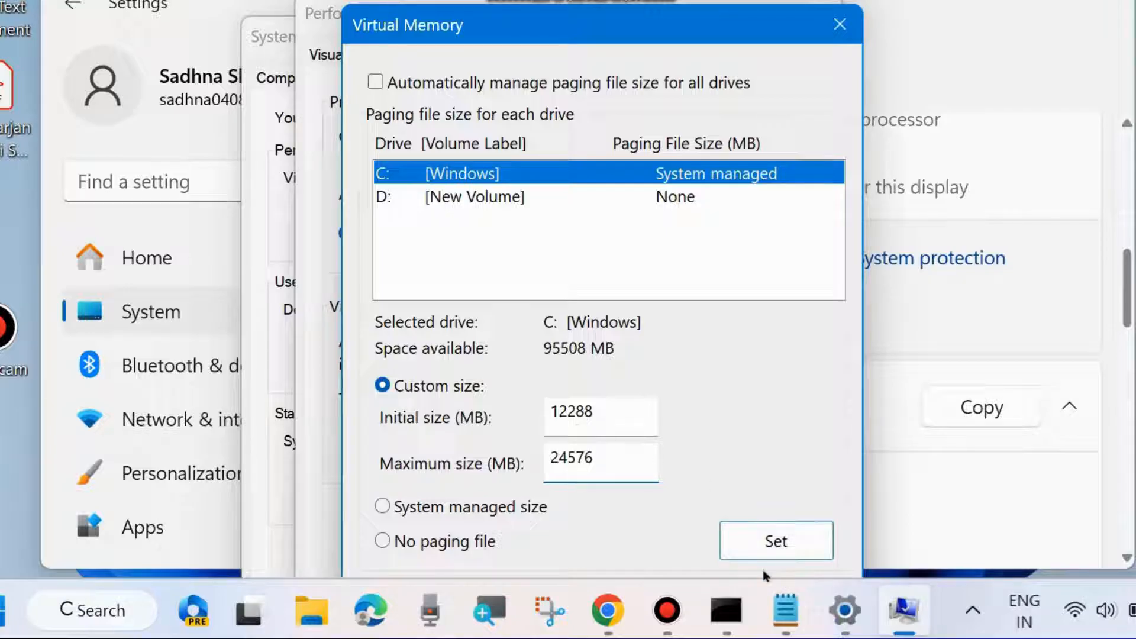
{"action": "left_click", "coordinate": [600, 458]}
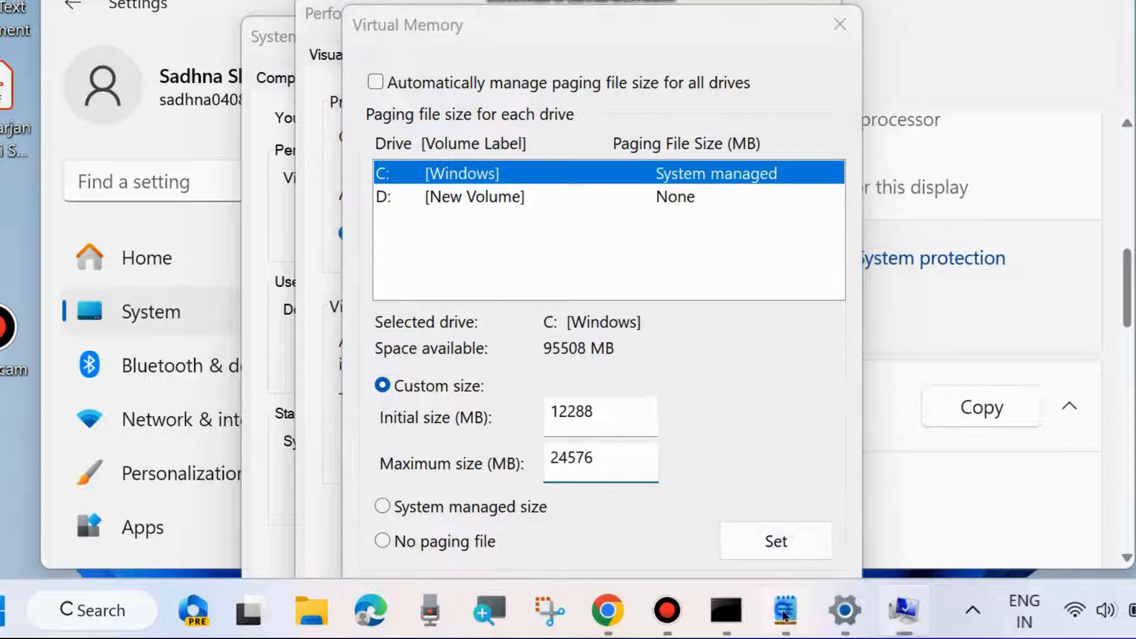
{"action": "left_click", "coordinate": [784, 611]}
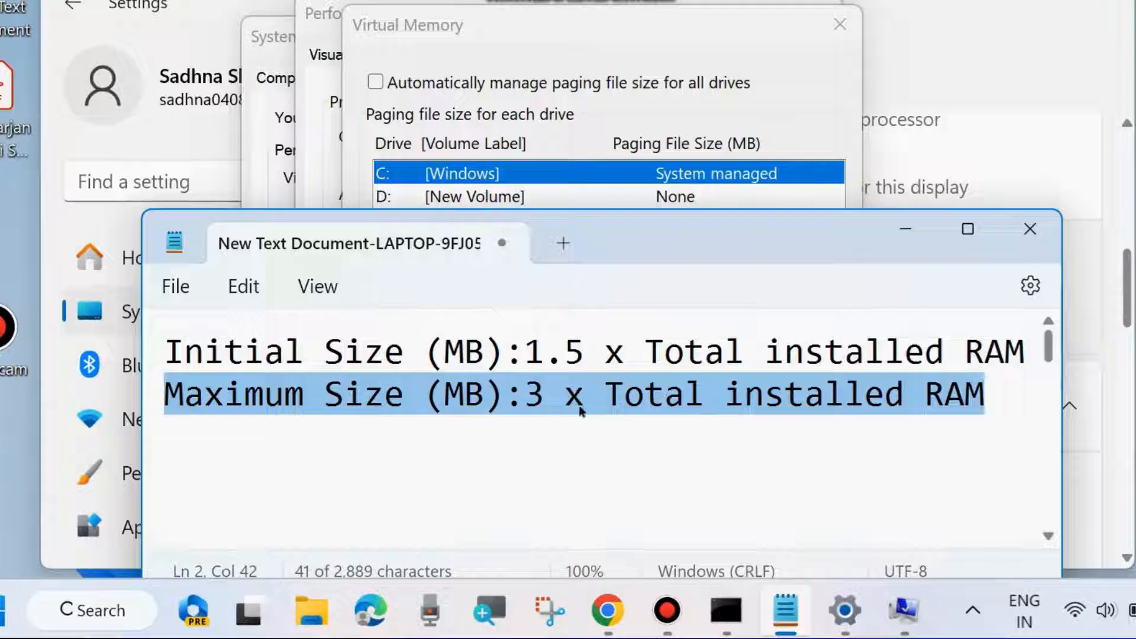
{"action": "mouse_move", "coordinate": [830, 303]}
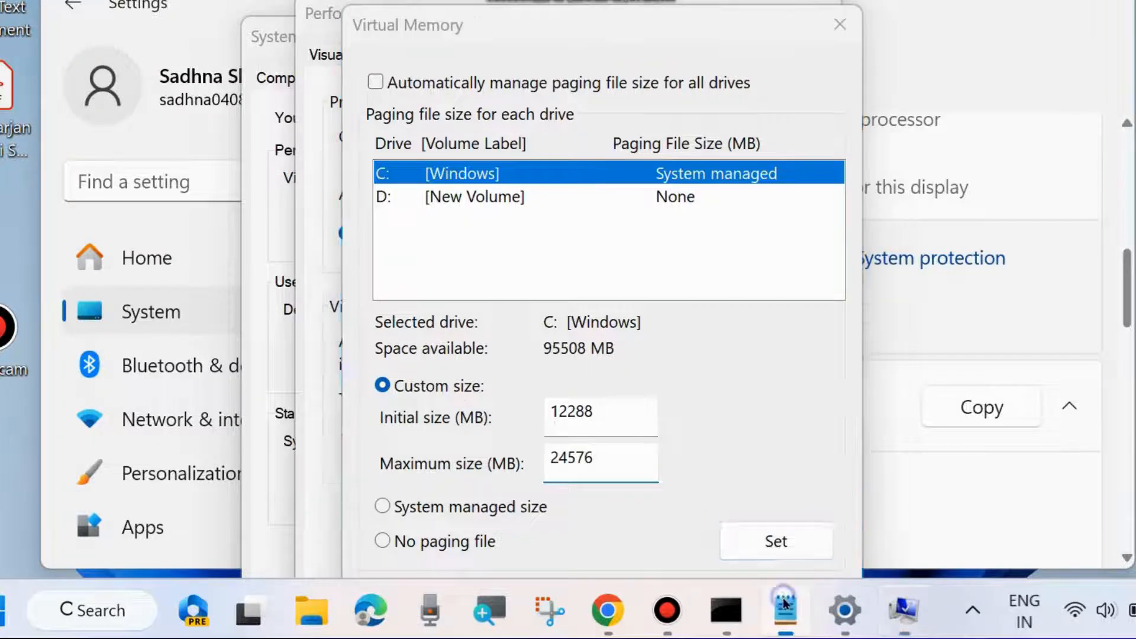
{"action": "left_click", "coordinate": [785, 611]}
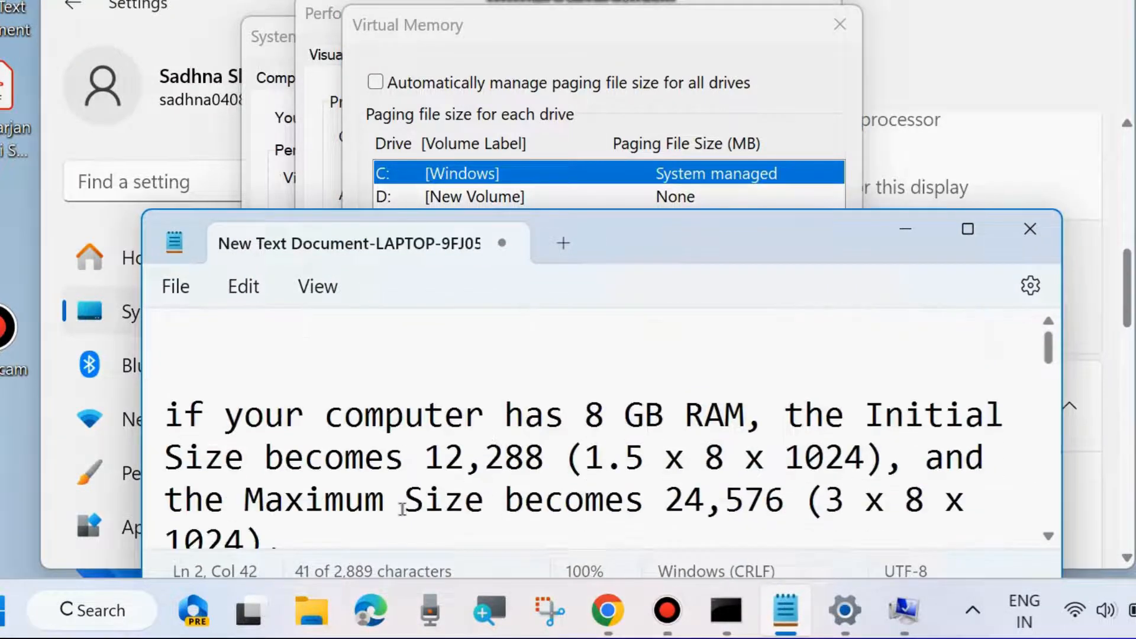
{"action": "scroll", "scroll_direction": "up", "scroll_amount": 3}
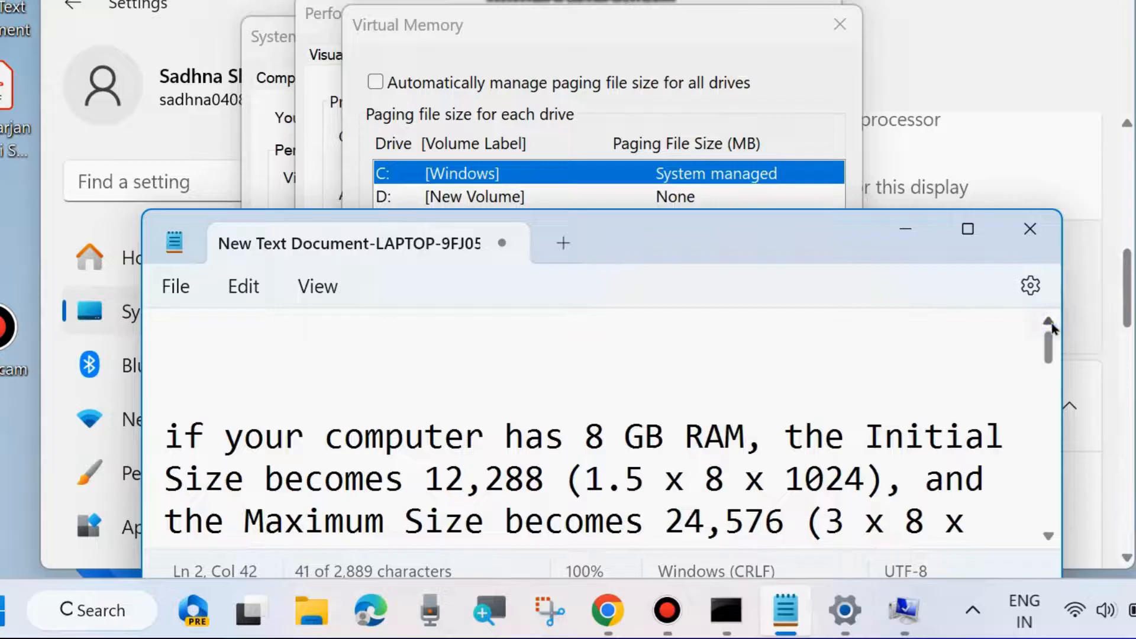
{"action": "scroll", "scroll_direction": "down", "scroll_amount": 3}
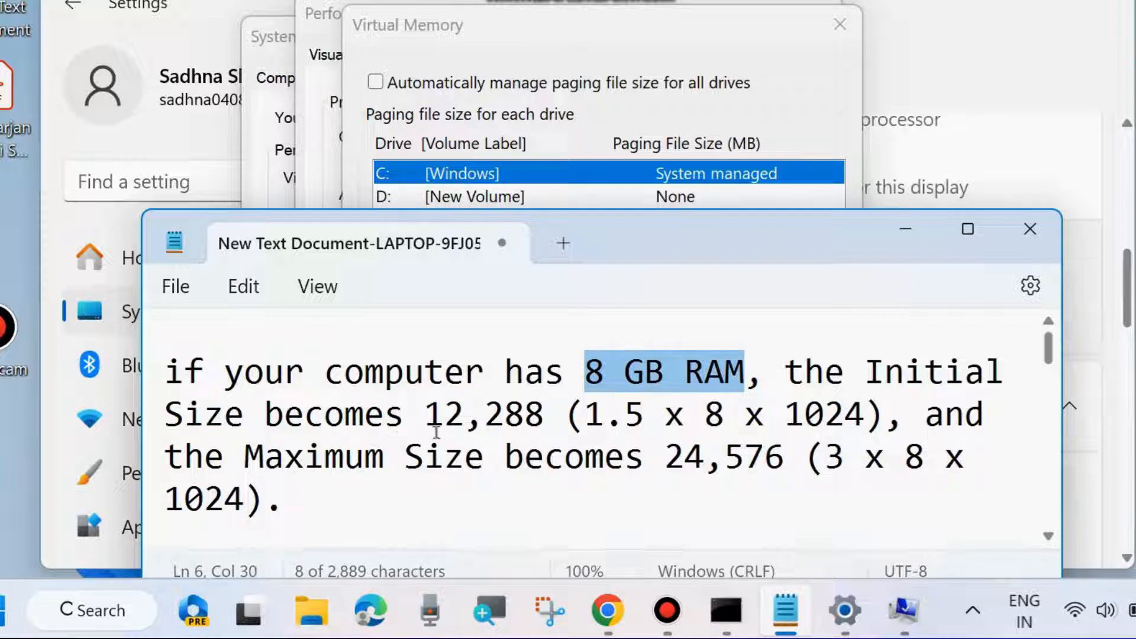
{"action": "left_click", "coordinate": [597, 414]}
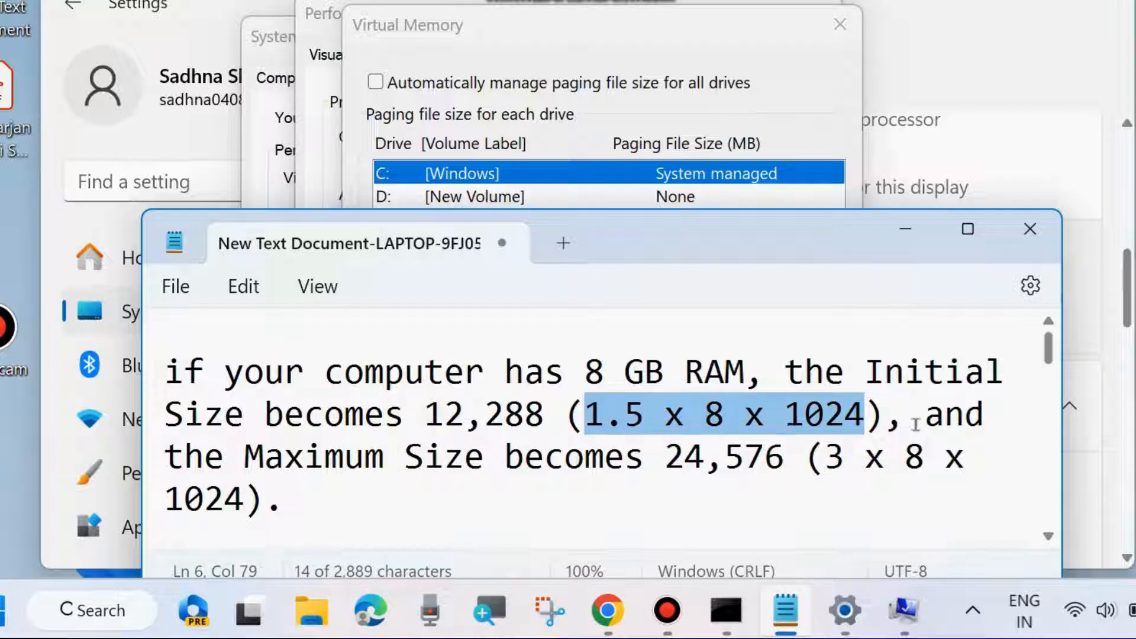
{"action": "left_click", "coordinate": [617, 484]}
{"action": "type", "text": "24576"}
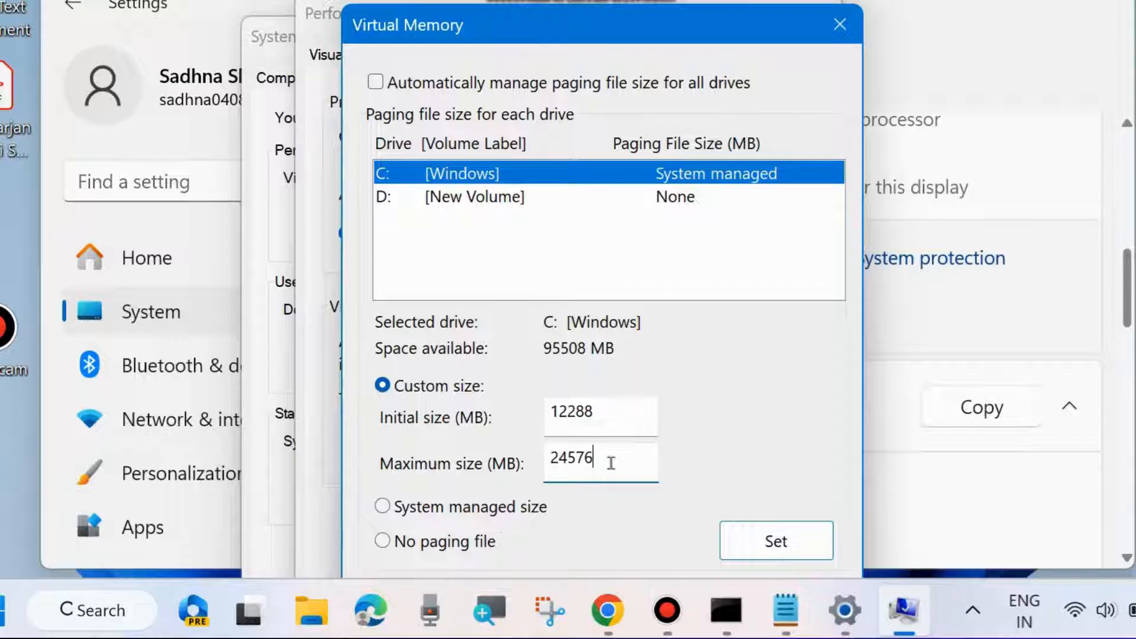
Step: Dismiss the Virtual Memory, Performance Options, System Properties and Settings windows to reveal the desktop
{"action": "scroll", "scroll_direction": "down", "scroll_amount": 3}
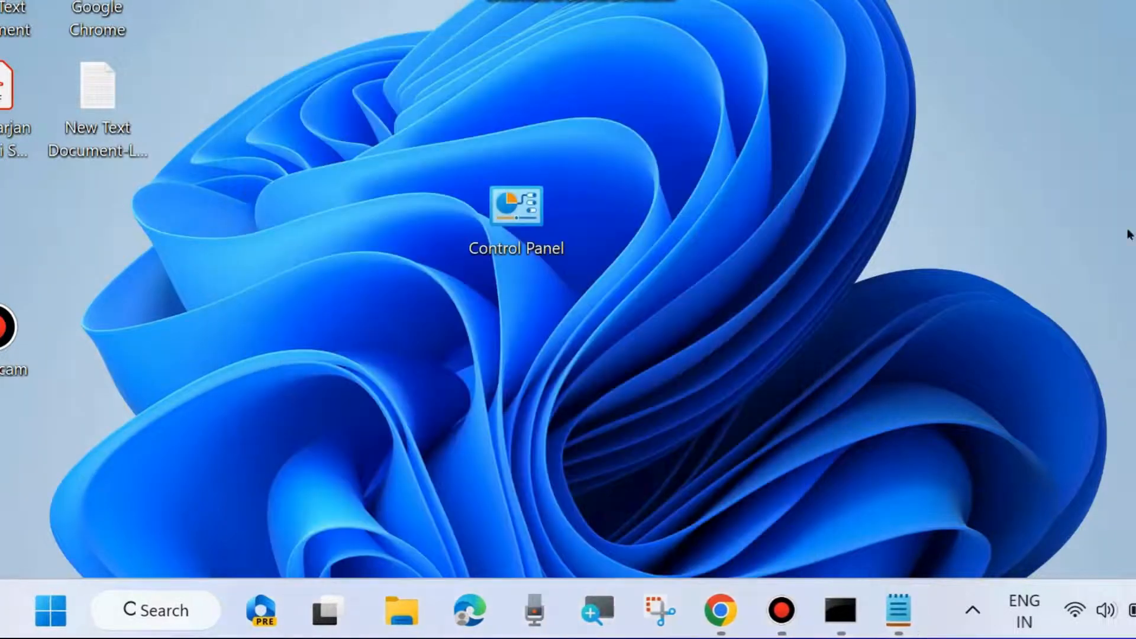
{"action": "mouse_move", "coordinate": [585, 379]}
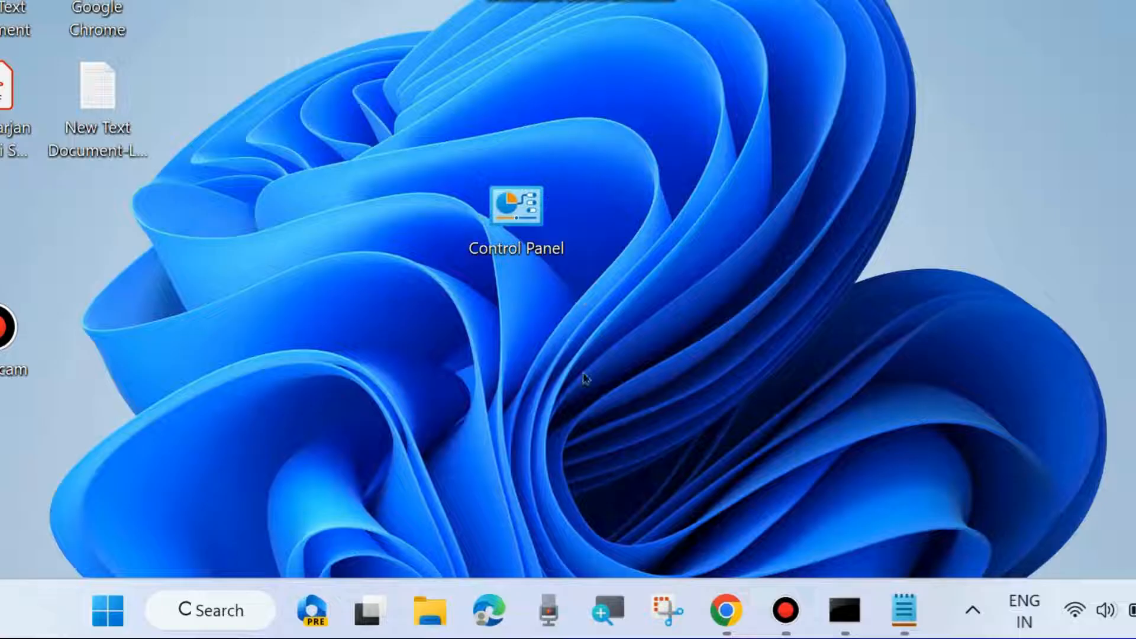
Step: Navigate Settings > System > Recovery and start Reset this PC
{"action": "right_click", "coordinate": [108, 609]}
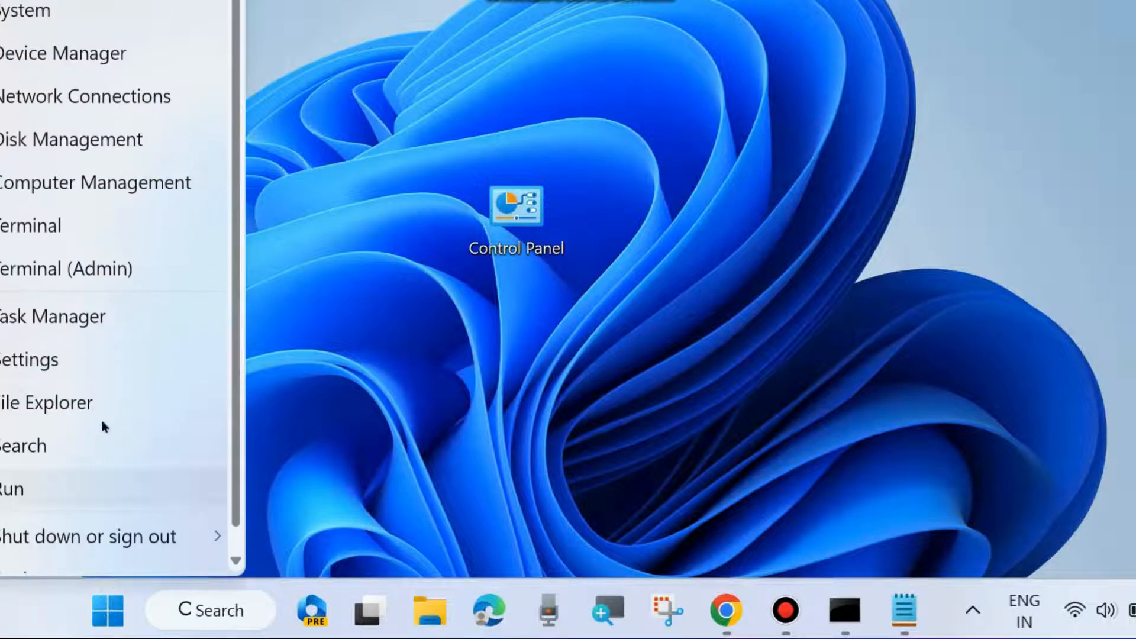
{"action": "left_click", "coordinate": [29, 360]}
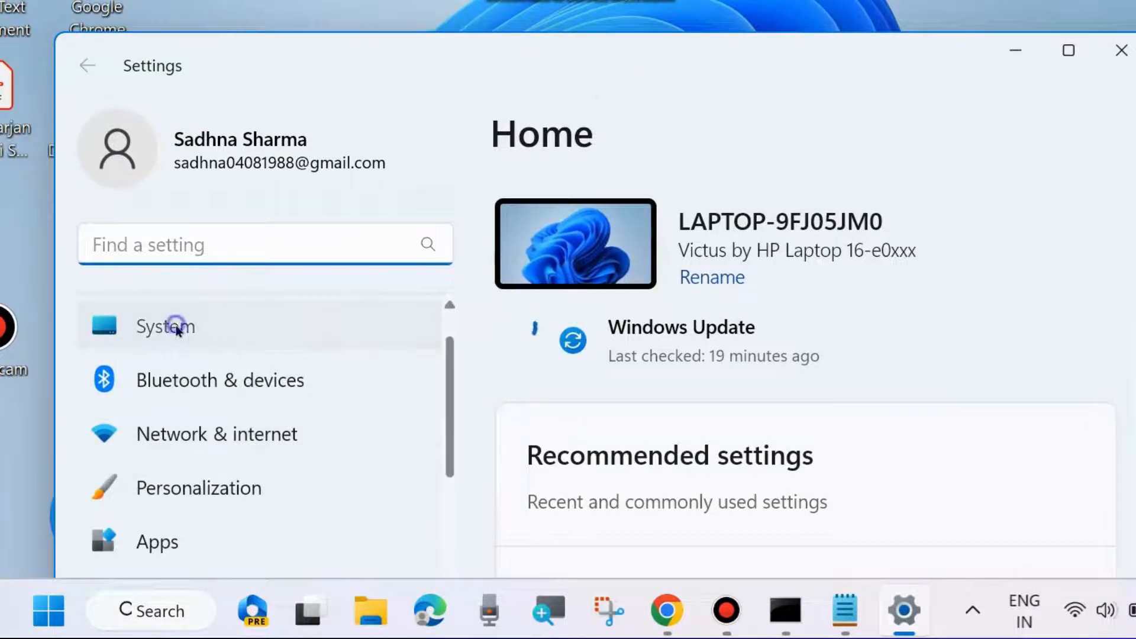
{"action": "left_click", "coordinate": [165, 326]}
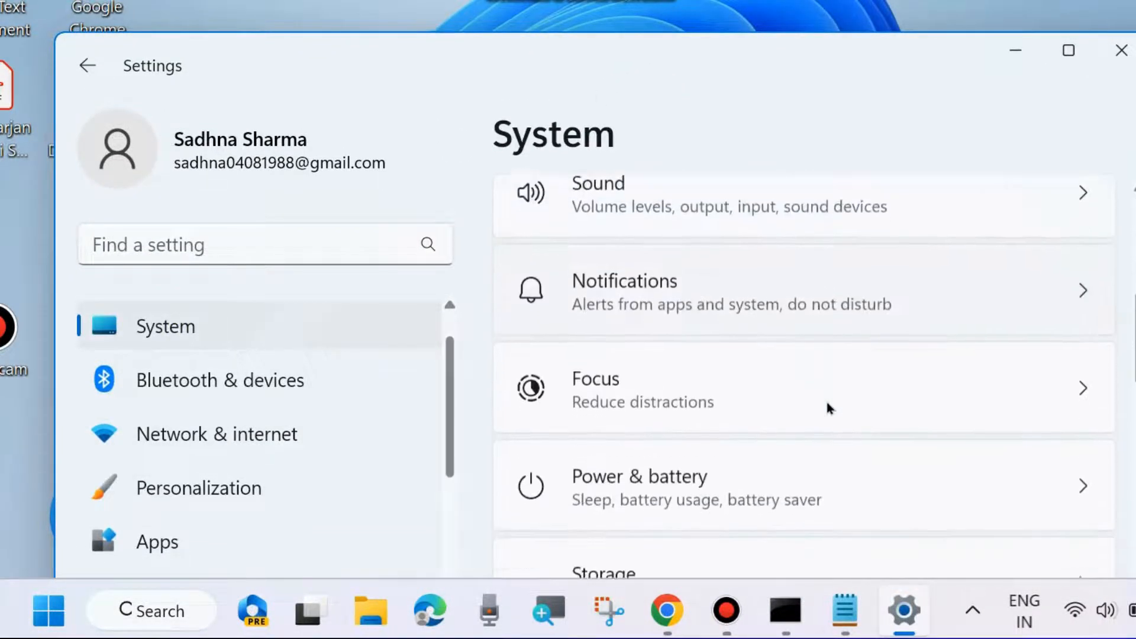
{"action": "scroll", "scroll_direction": "down", "scroll_amount": 3}
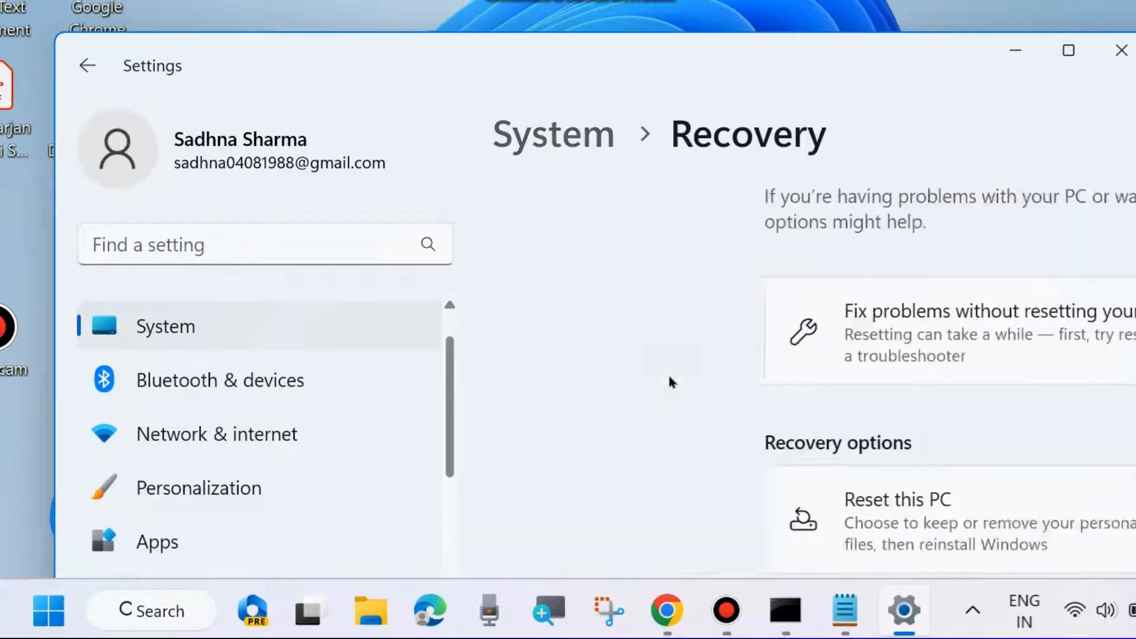
{"action": "scroll", "scroll_direction": "down", "scroll_amount": 3}
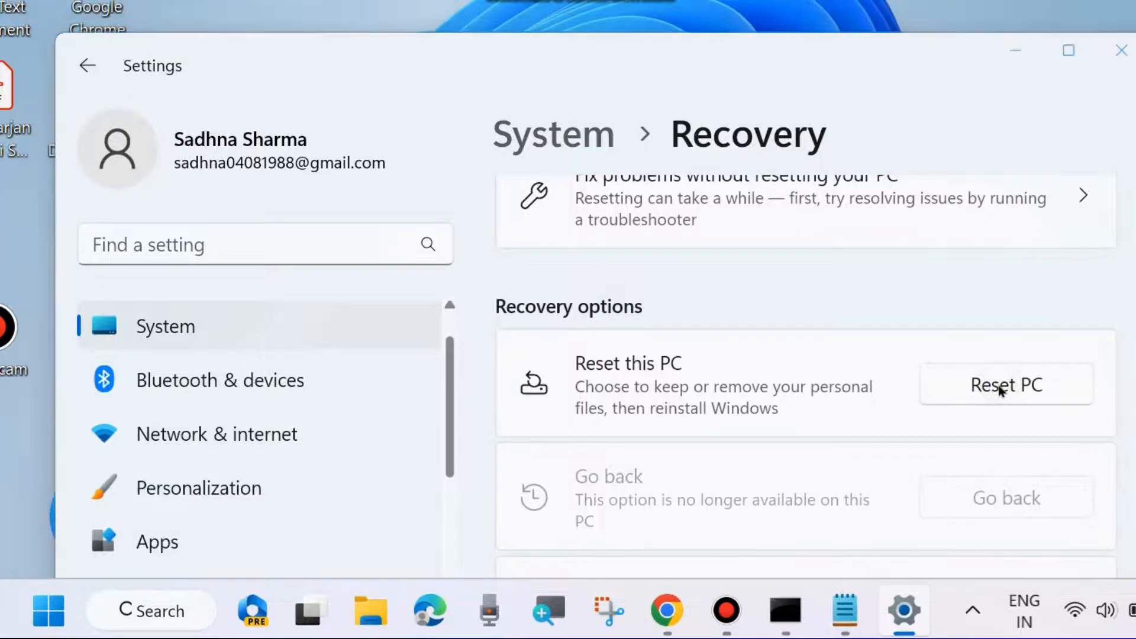
{"action": "left_click", "coordinate": [1005, 384]}
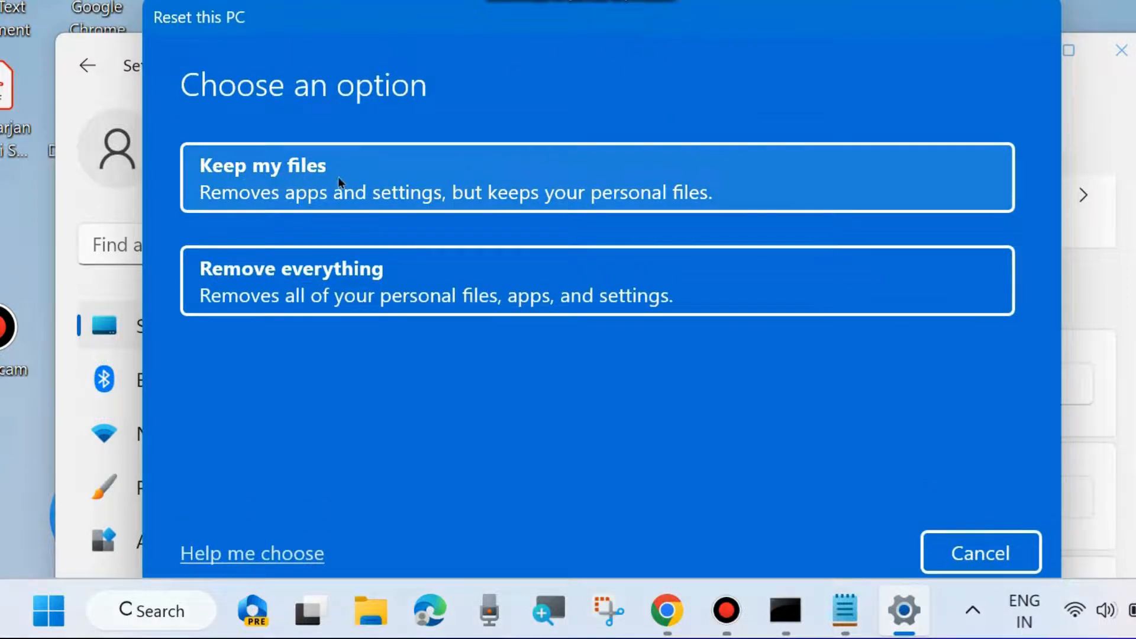
{"action": "mouse_move", "coordinate": [402, 192]}
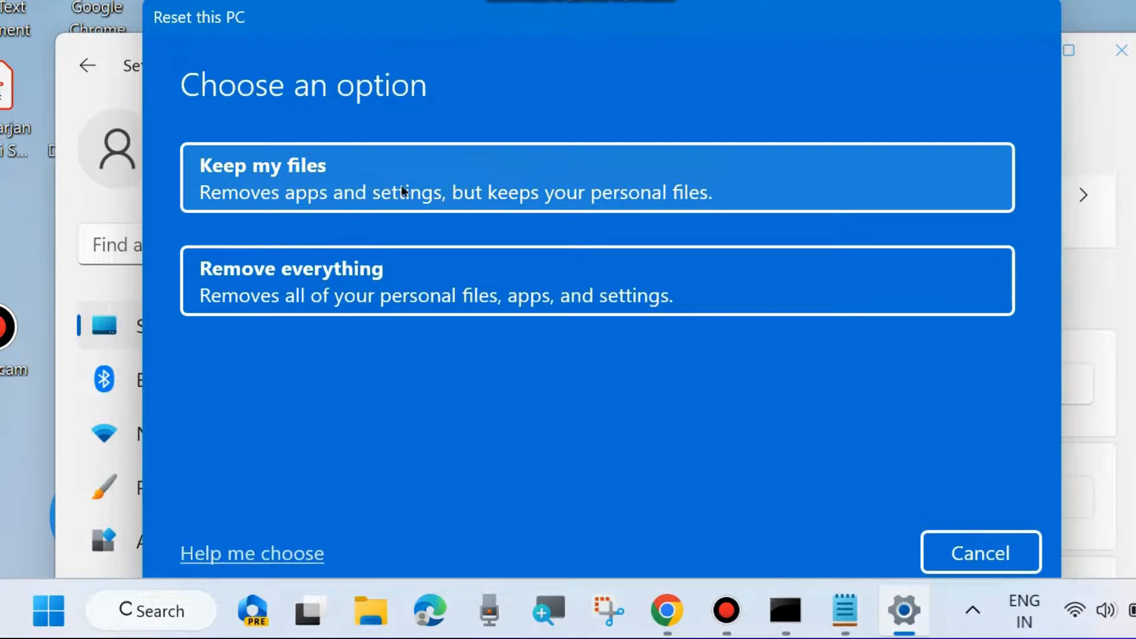
{"action": "mouse_move", "coordinate": [472, 348]}
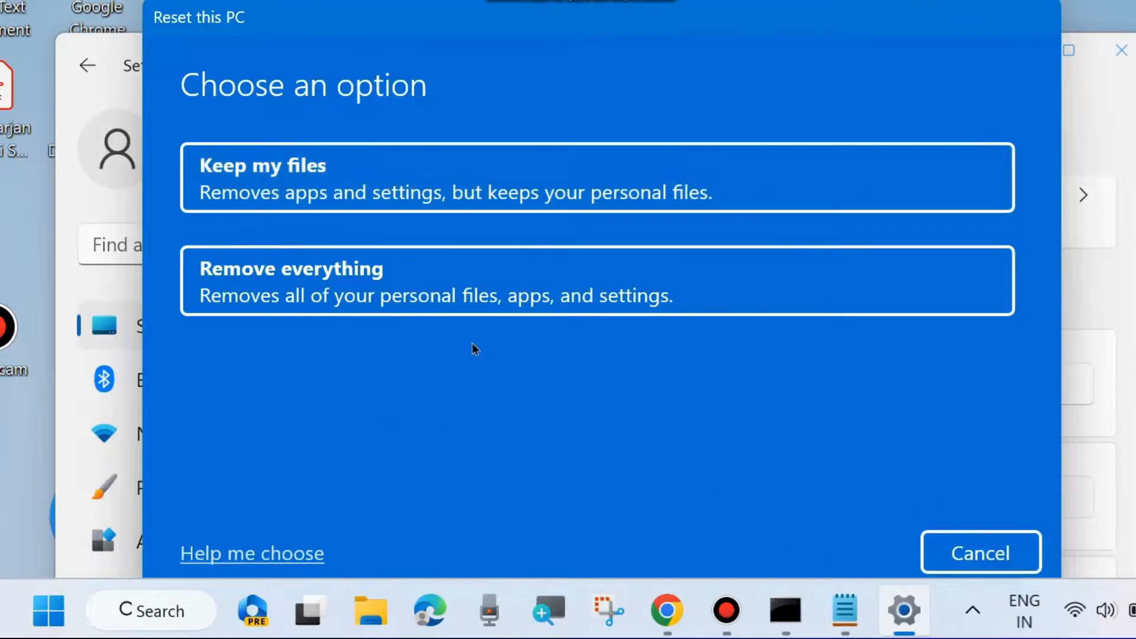
{"action": "mouse_move", "coordinate": [627, 436]}
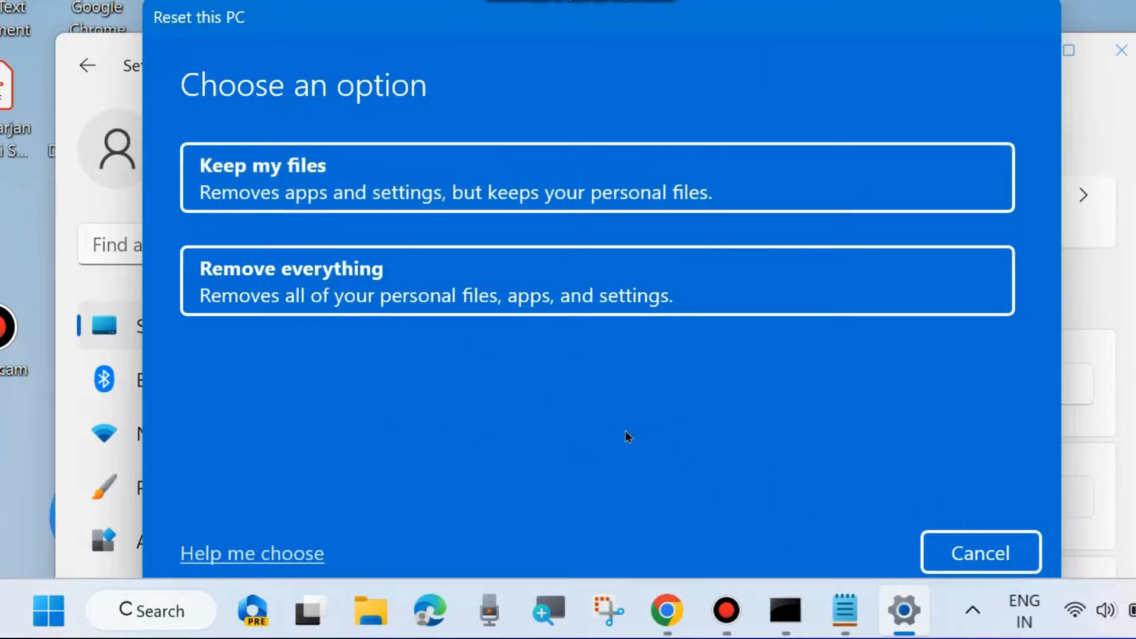
Step: Cancel Reset this PC after viewing Keep my files and Remove everything, choosing neither
{"action": "left_click", "coordinate": [980, 553]}
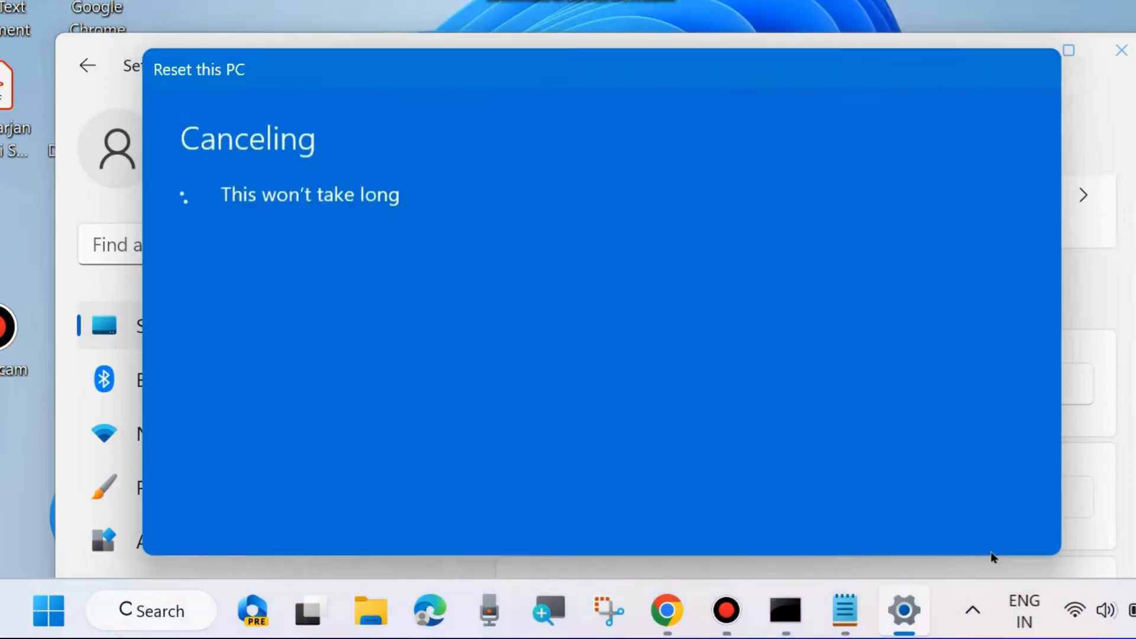